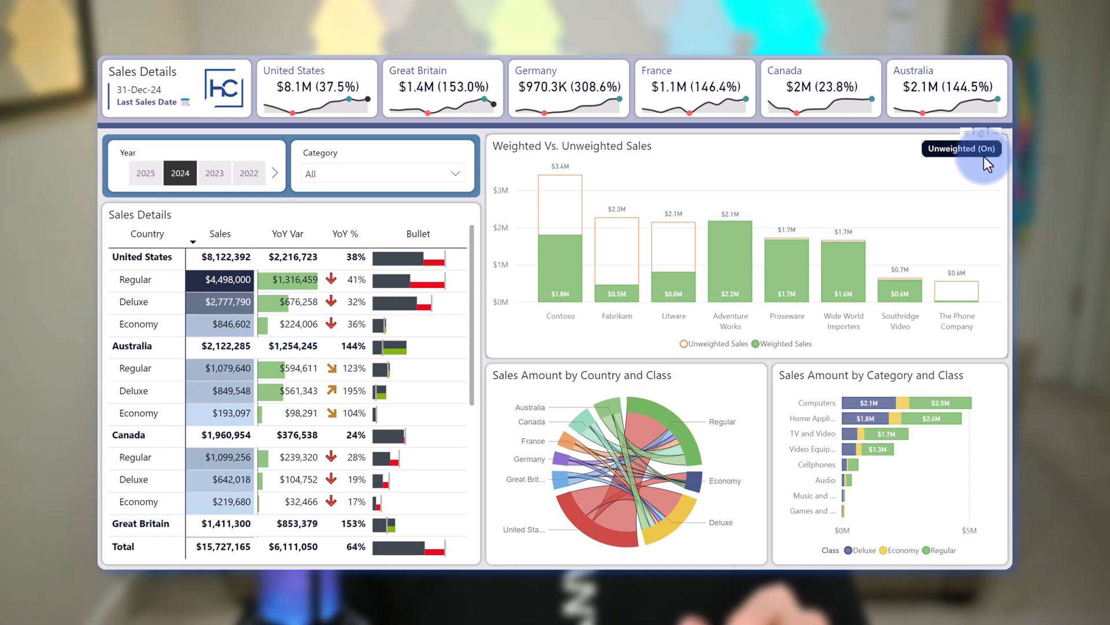
Toggle the Unweighted tile slicer Off and On twice, ending with the comparison On
left_click(962, 149)
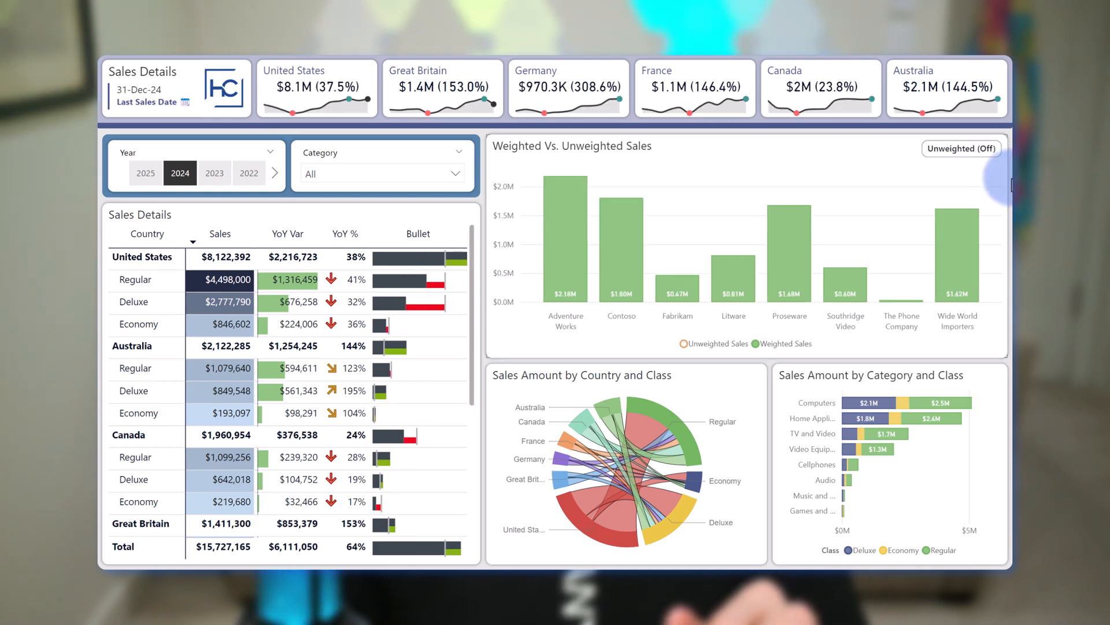
left_click(962, 148)
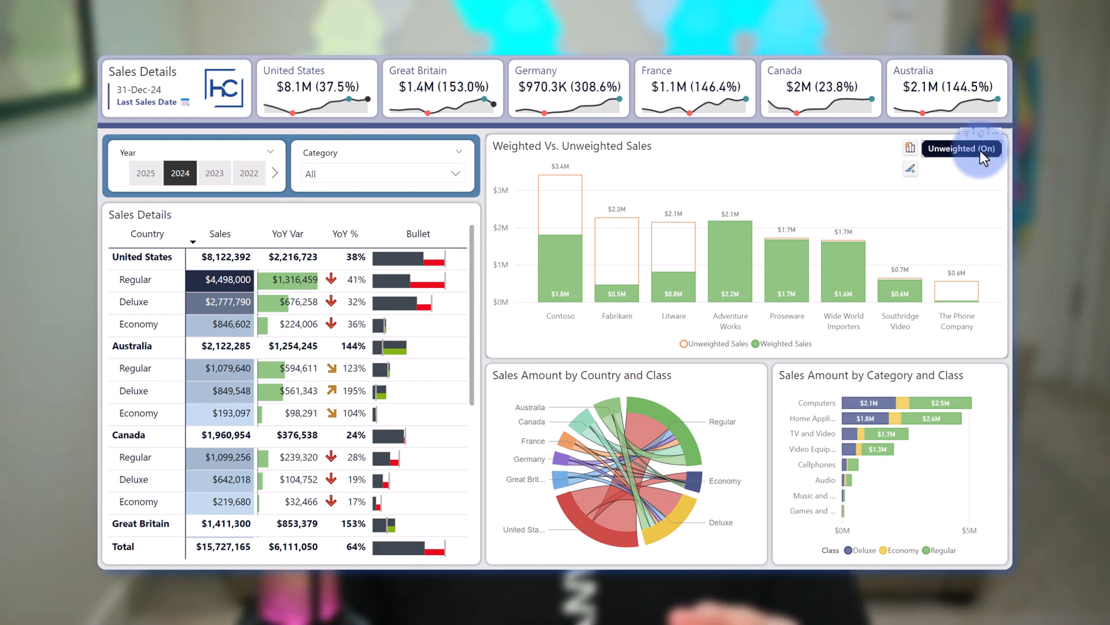
left_click(962, 149)
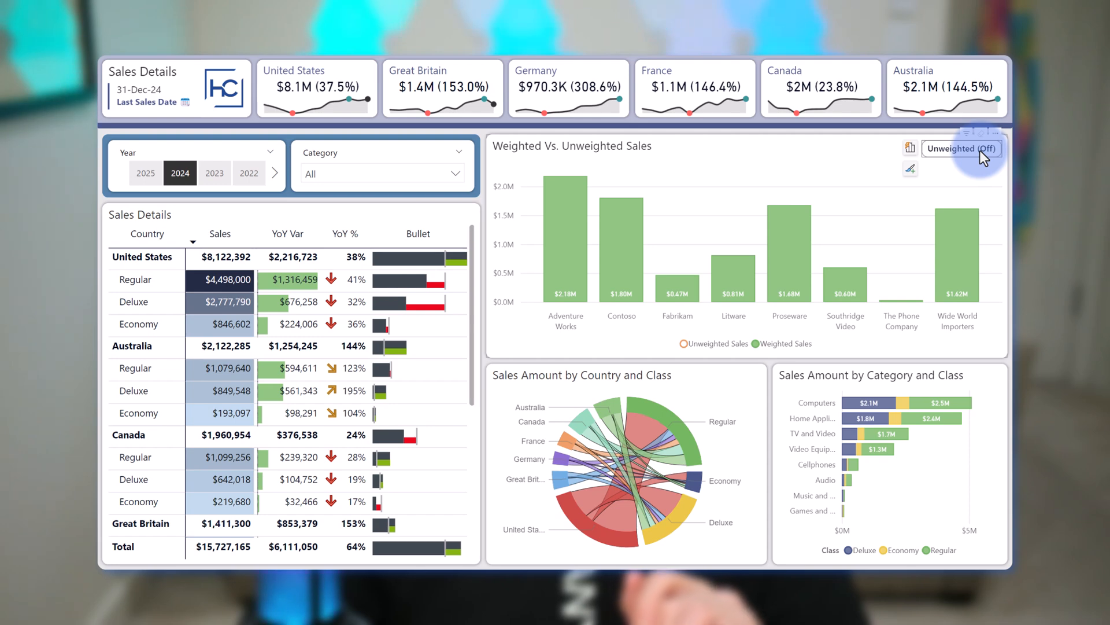
left_click(961, 149)
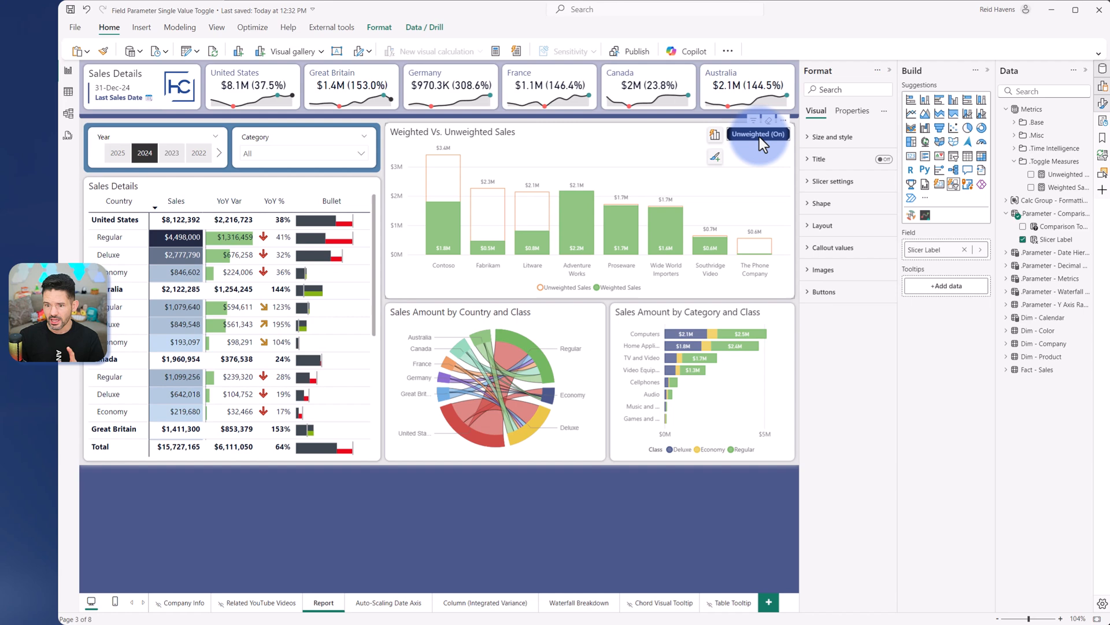
left_click(757, 133)
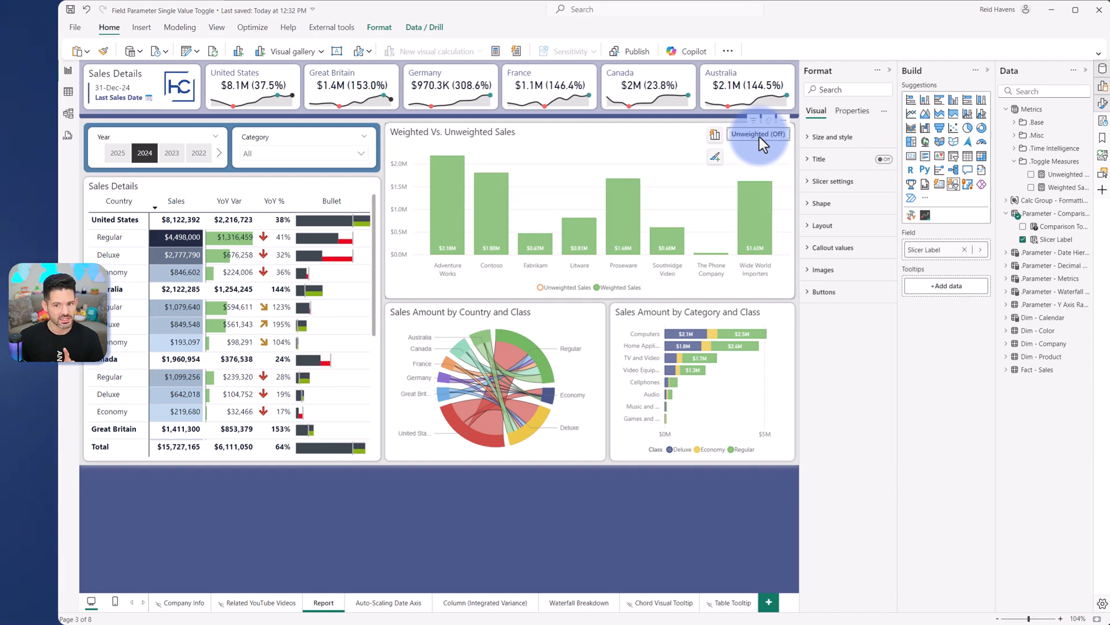
left_click(758, 133)
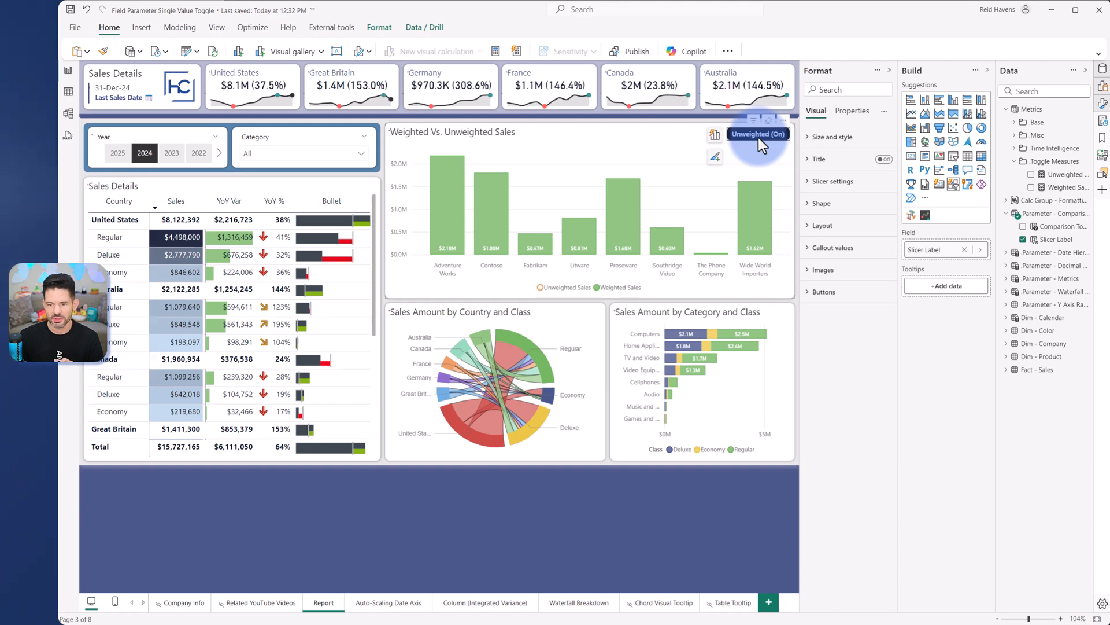
left_click(757, 134)
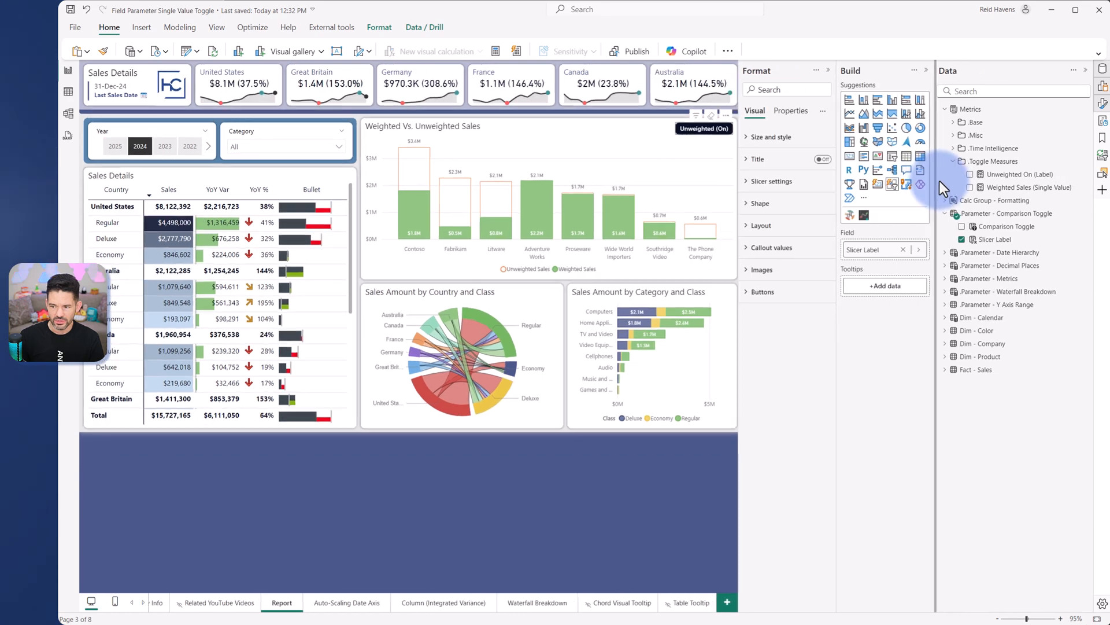
mouse_move(1027, 186)
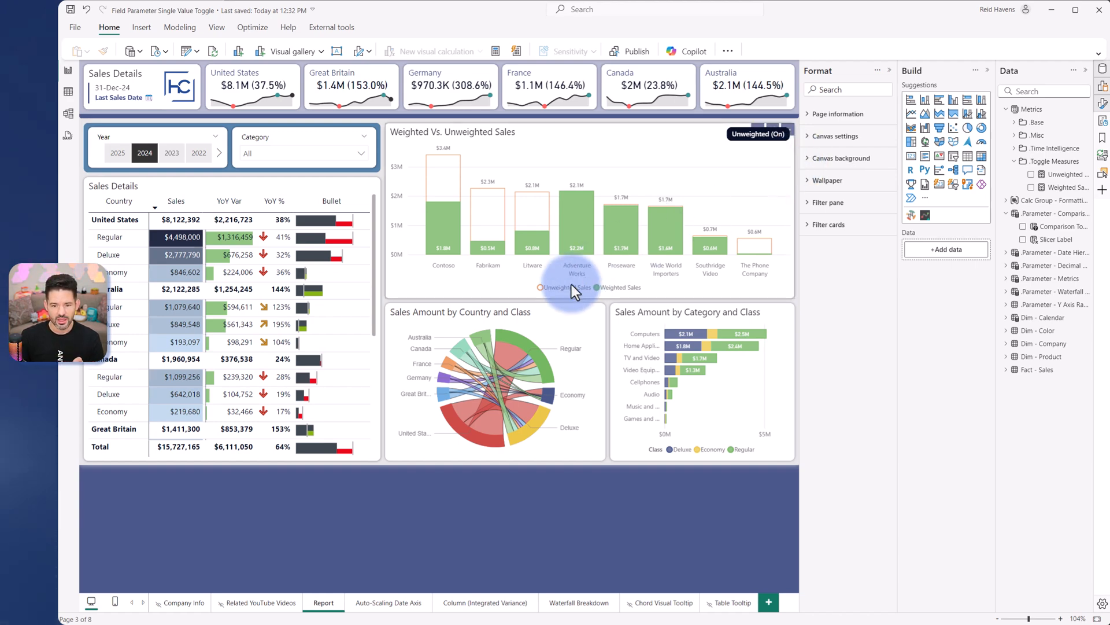
mouse_move(754, 188)
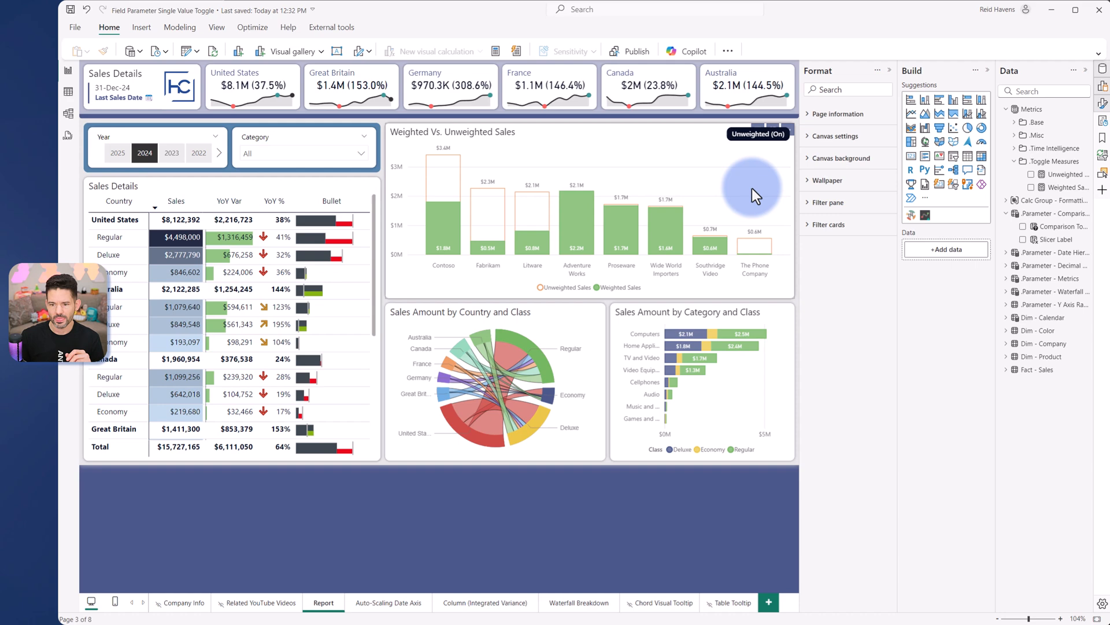
mouse_move(799, 172)
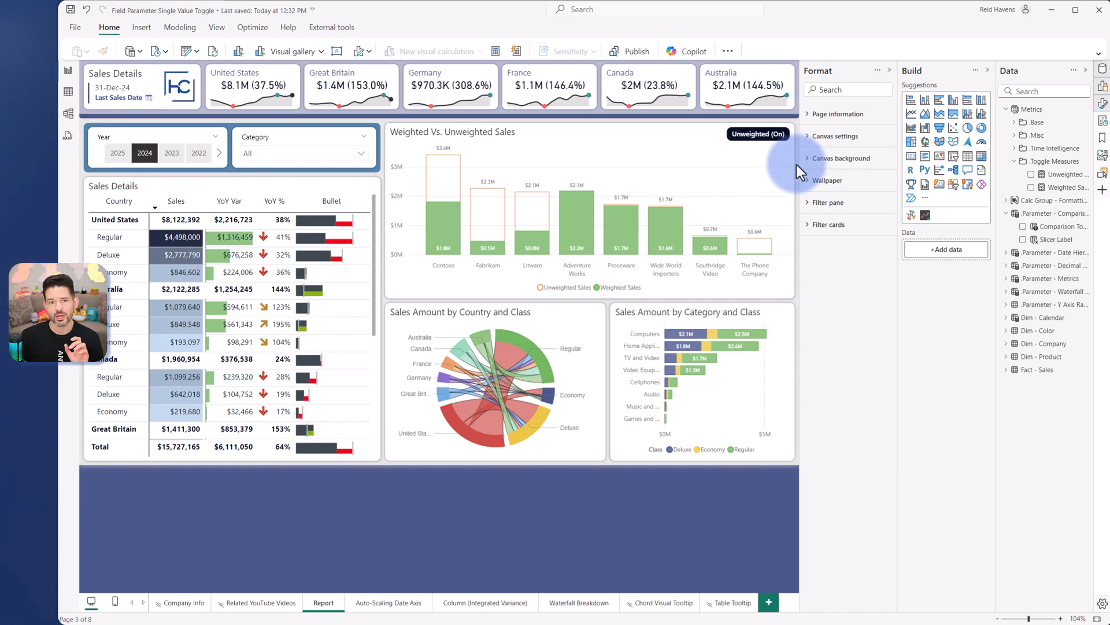
left_click(758, 134)
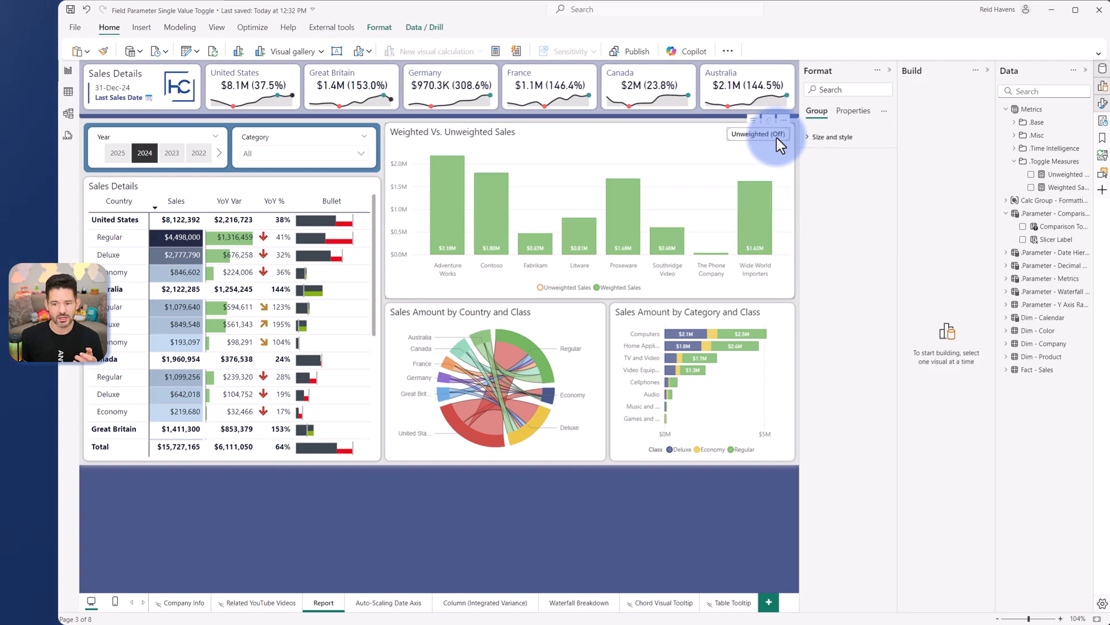
left_click(759, 133)
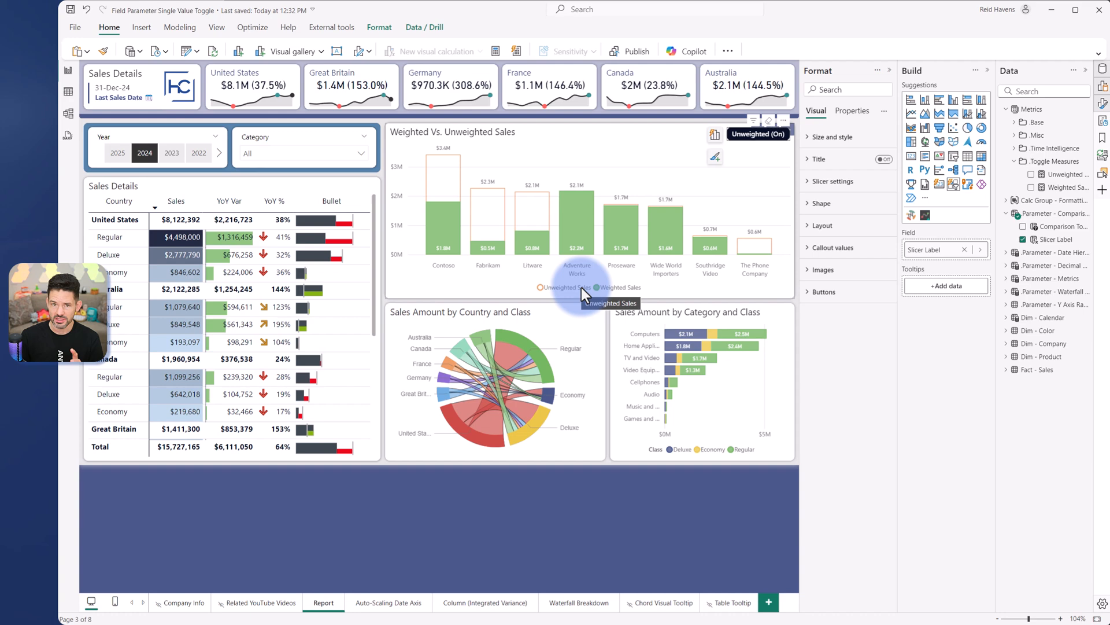
mouse_move(698, 198)
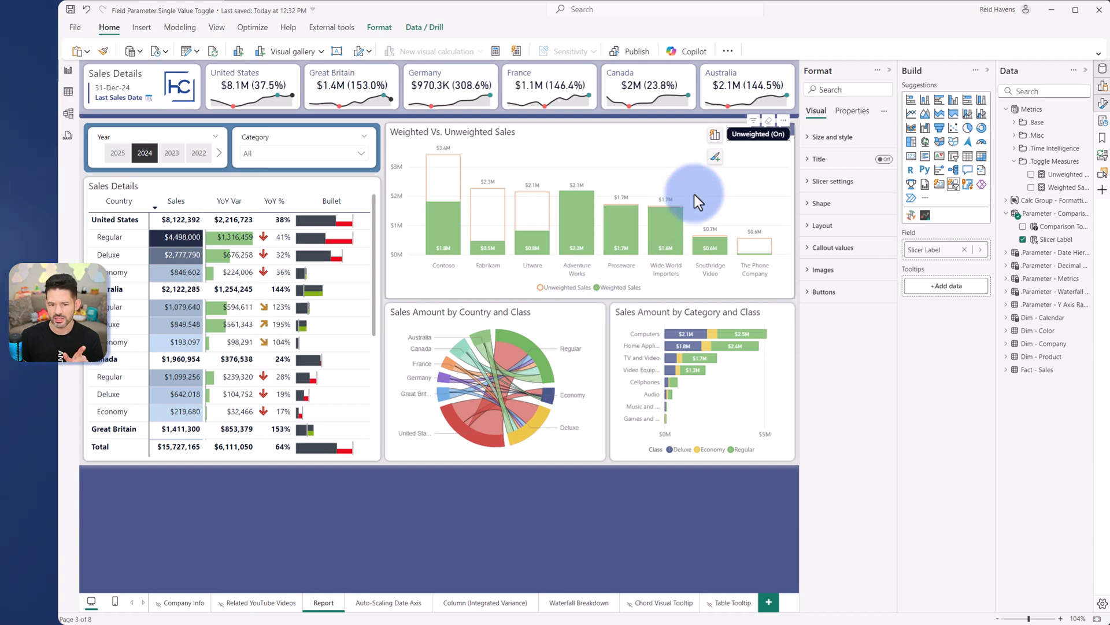
mouse_move(768, 142)
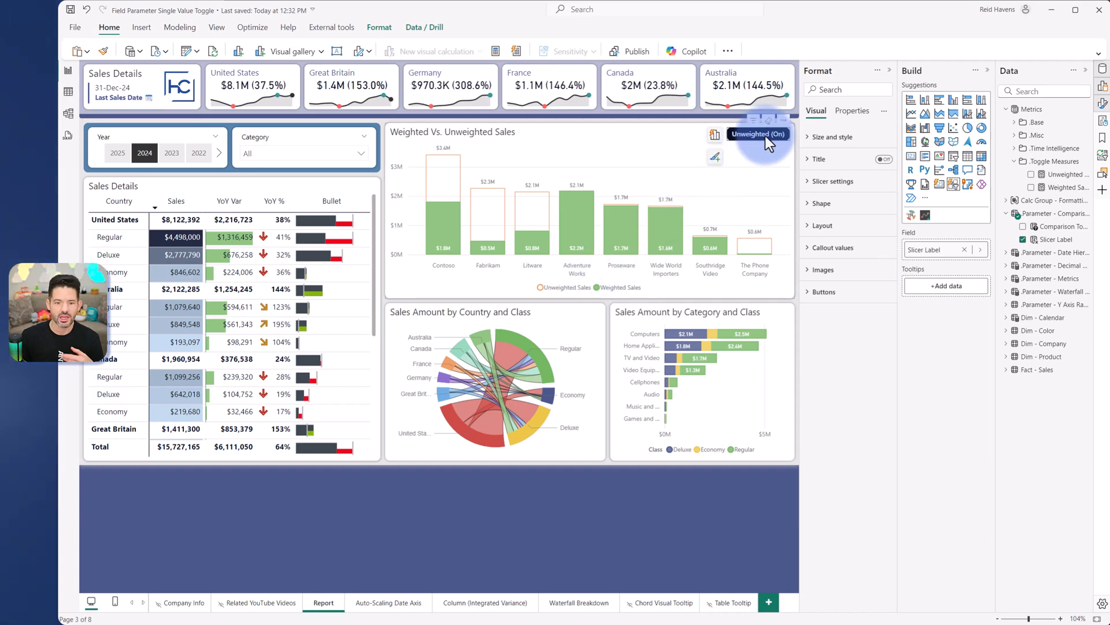
left_click(758, 134)
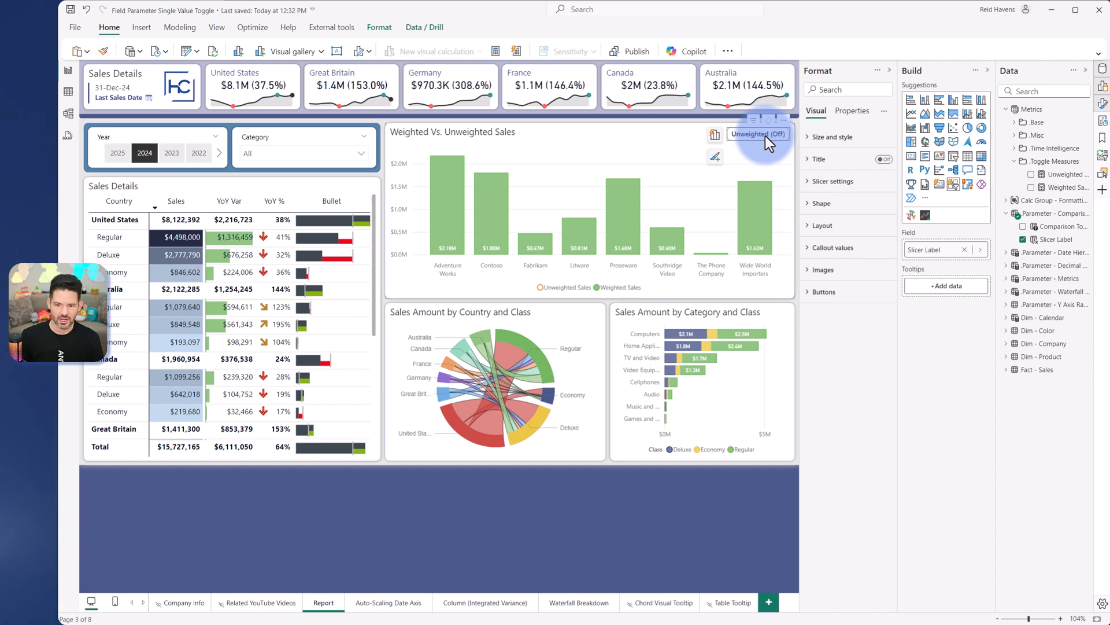
left_click(758, 133)
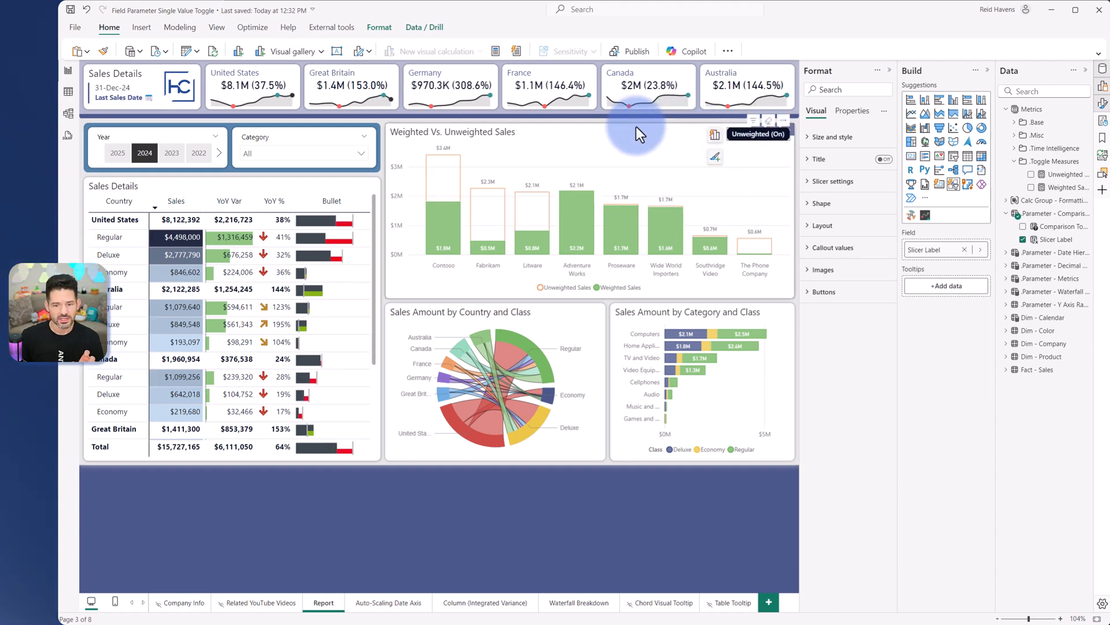
left_click(587, 212)
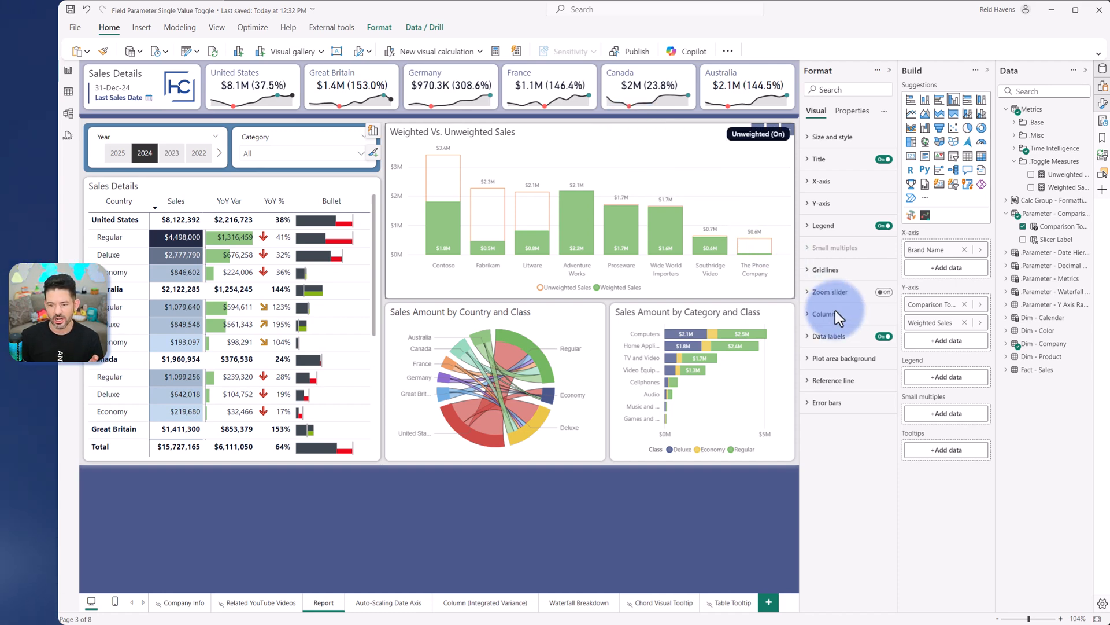
left_click(826, 314)
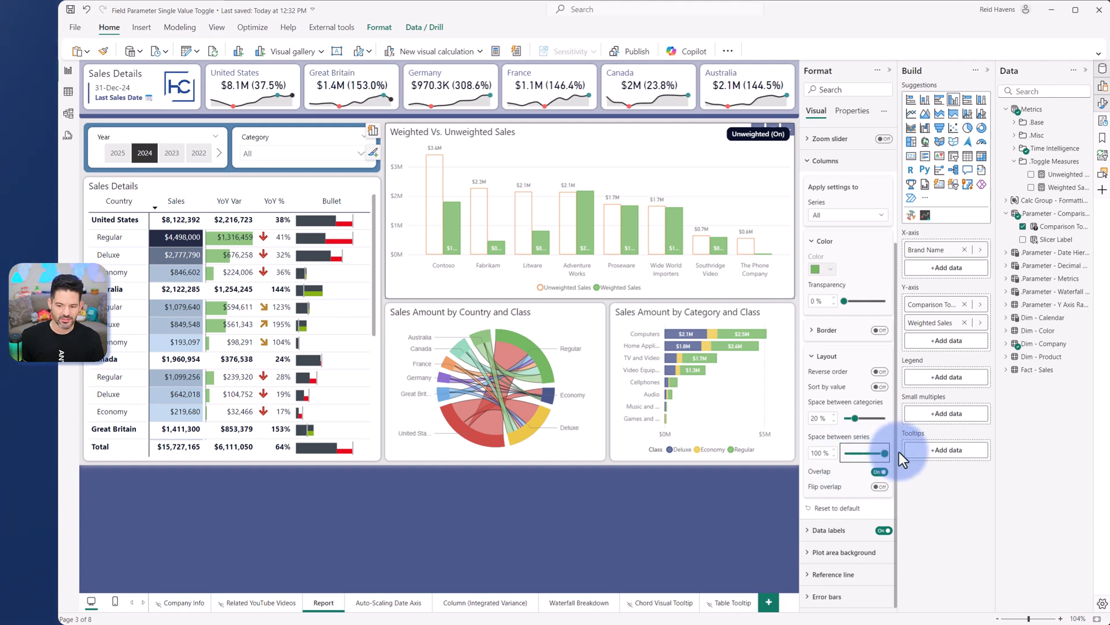
left_click(878, 471)
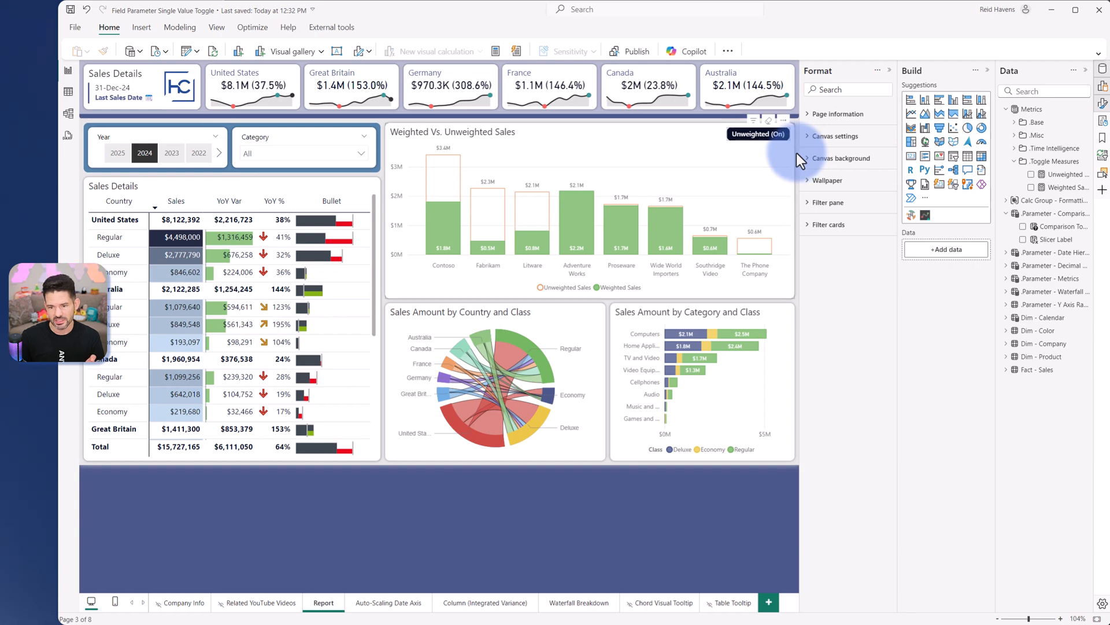
Enable Single select in the tile slicer's Selection settings and toggle it to Unweighted (Off)
left_click(757, 134)
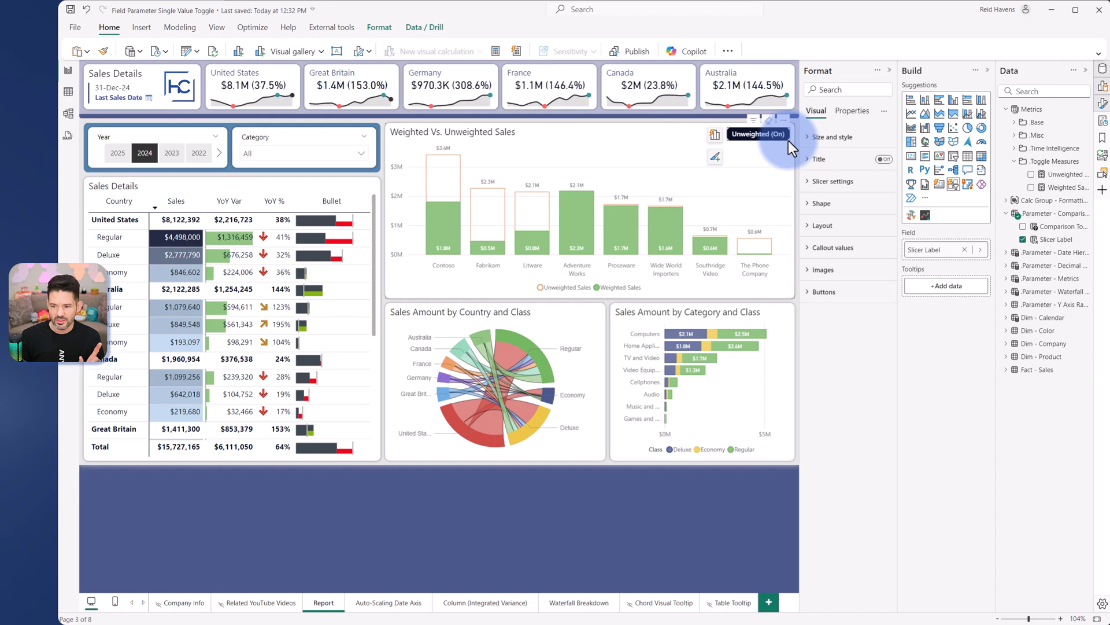
mouse_move(955, 199)
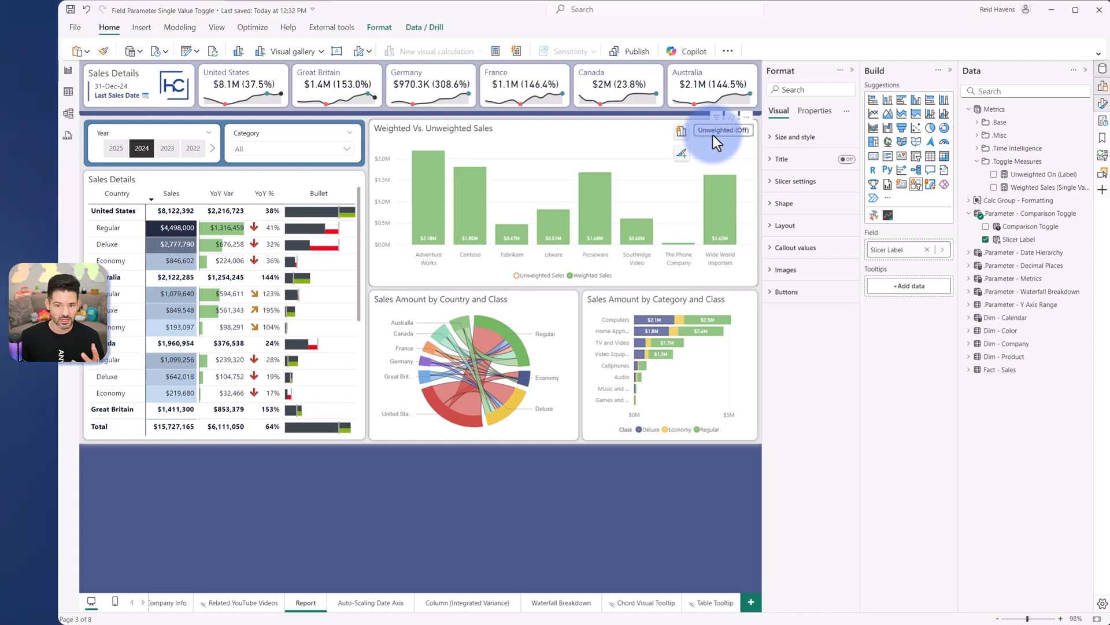
mouse_move(701, 144)
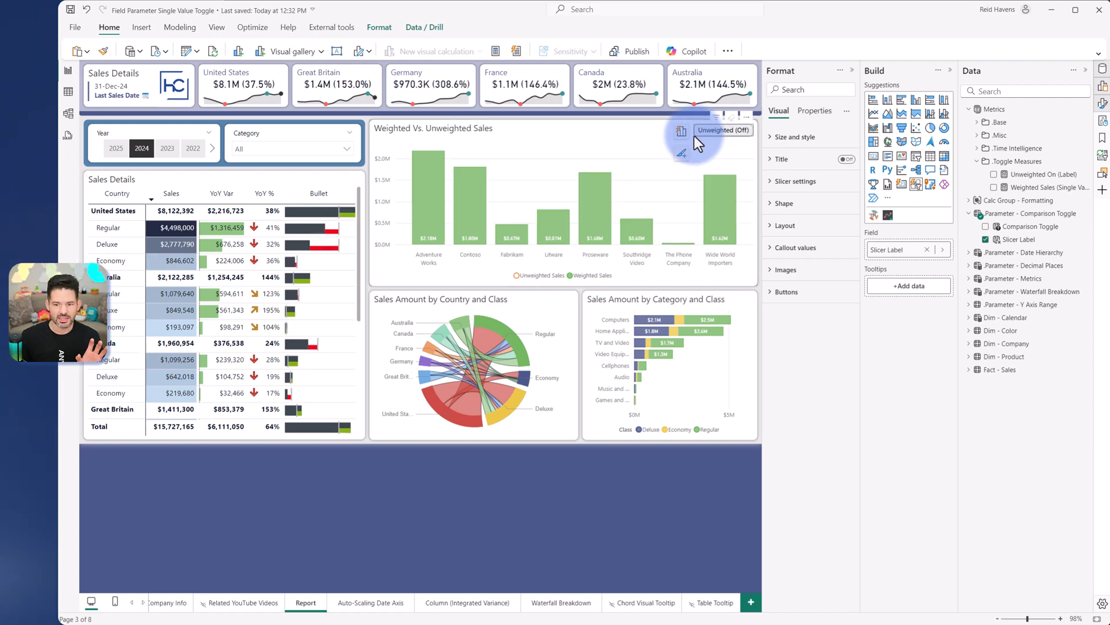
mouse_move(807, 181)
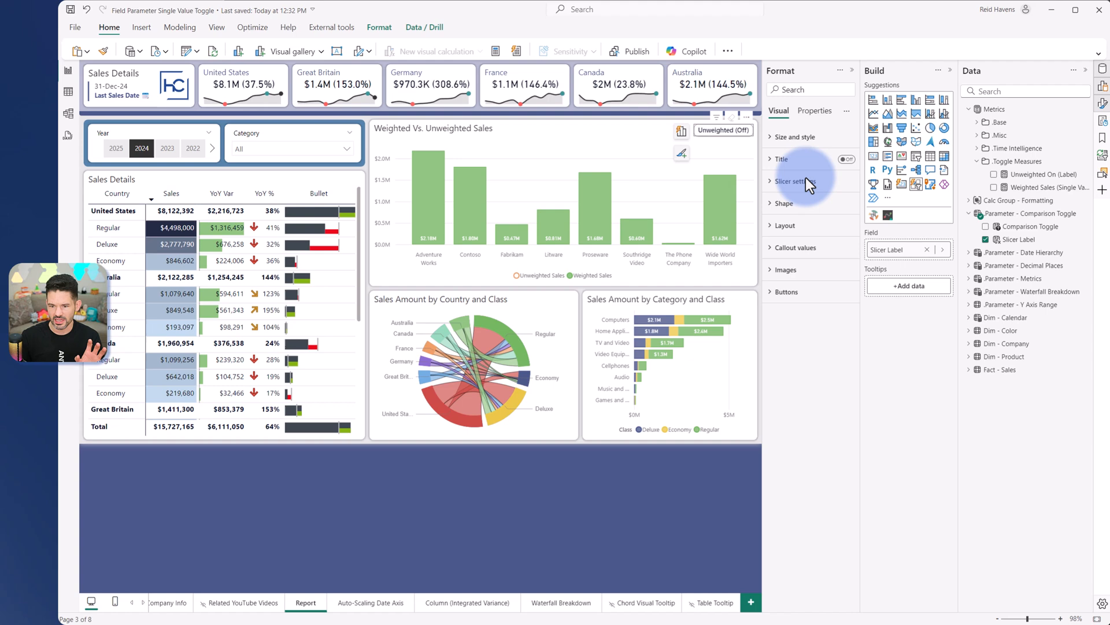
left_click(796, 181)
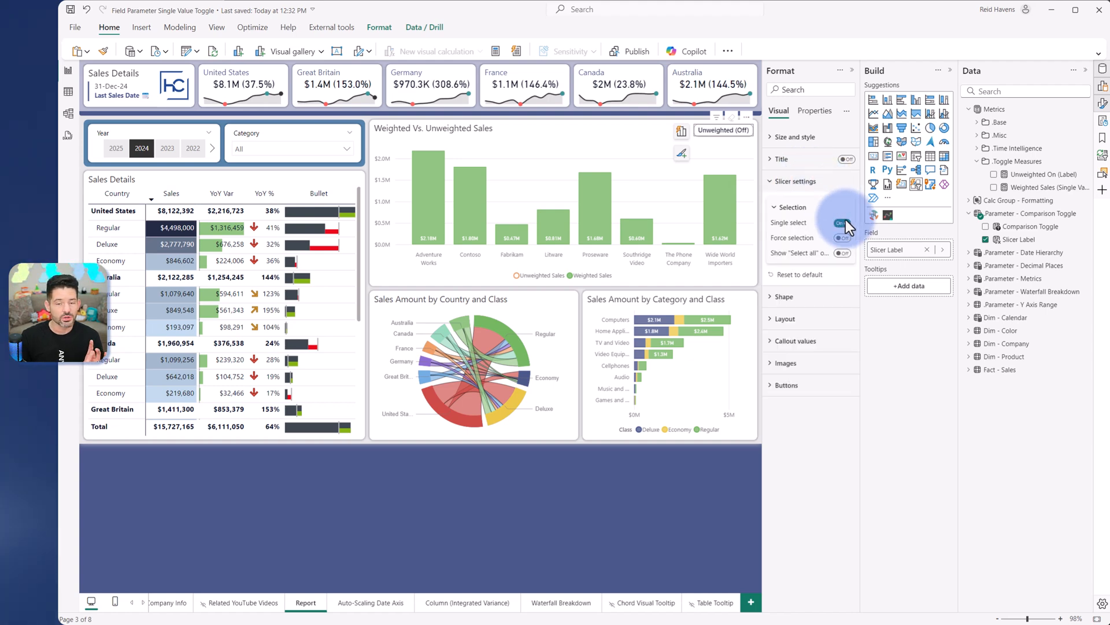
left_click(843, 222)
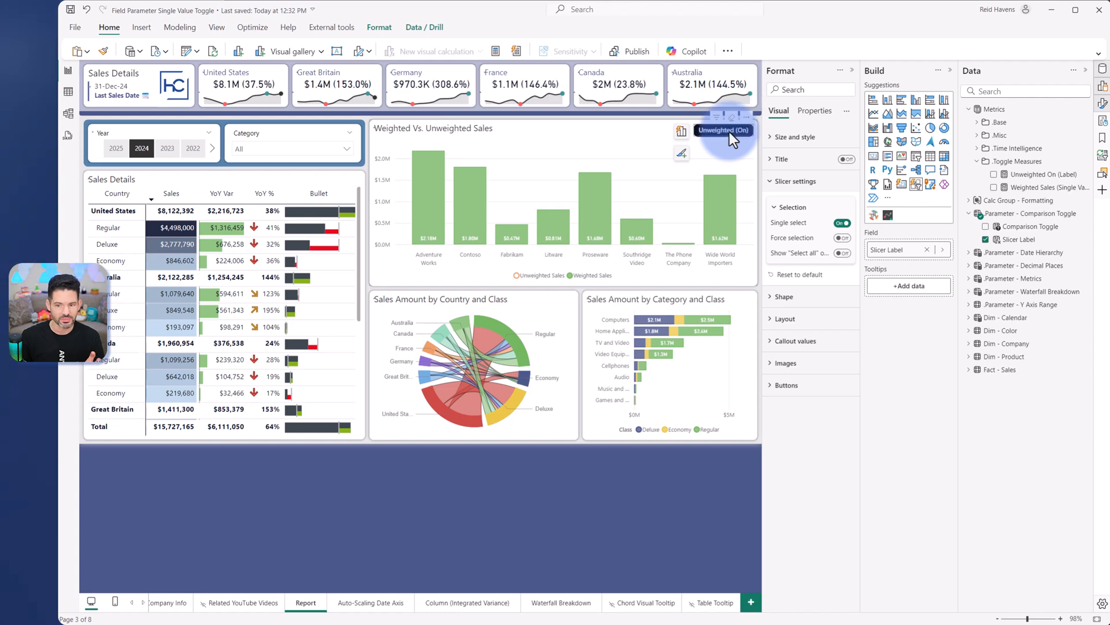
left_click(722, 130)
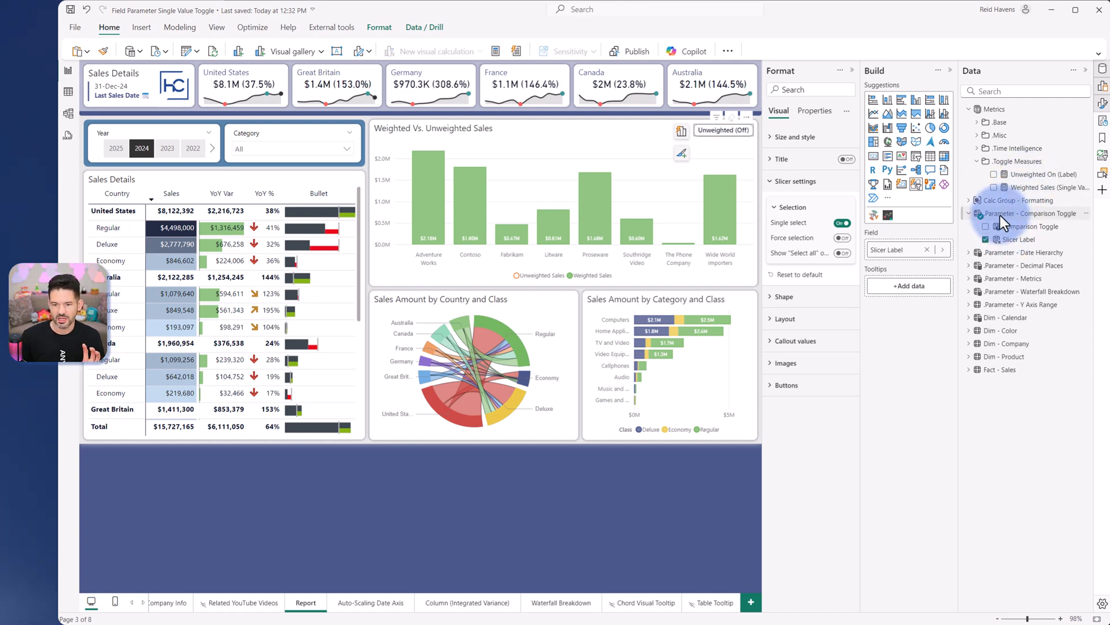
Review the Comparison Toggle parameter and the Weighted Sales (Single Value) measure in the Data pane
left_click(1031, 214)
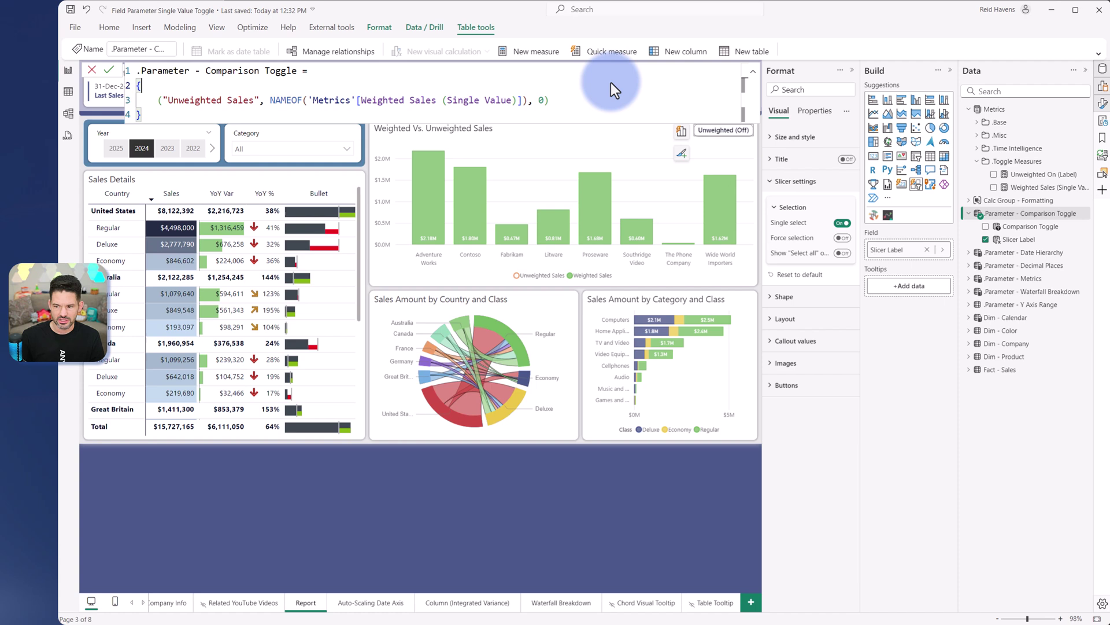
left_click(1050, 187)
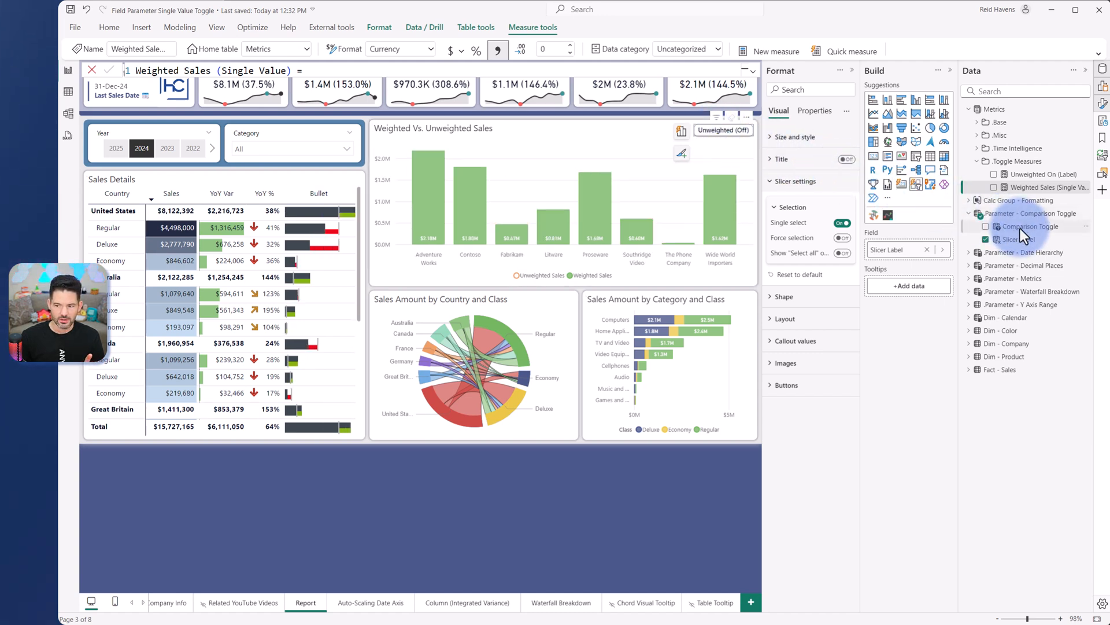
left_click(1028, 226)
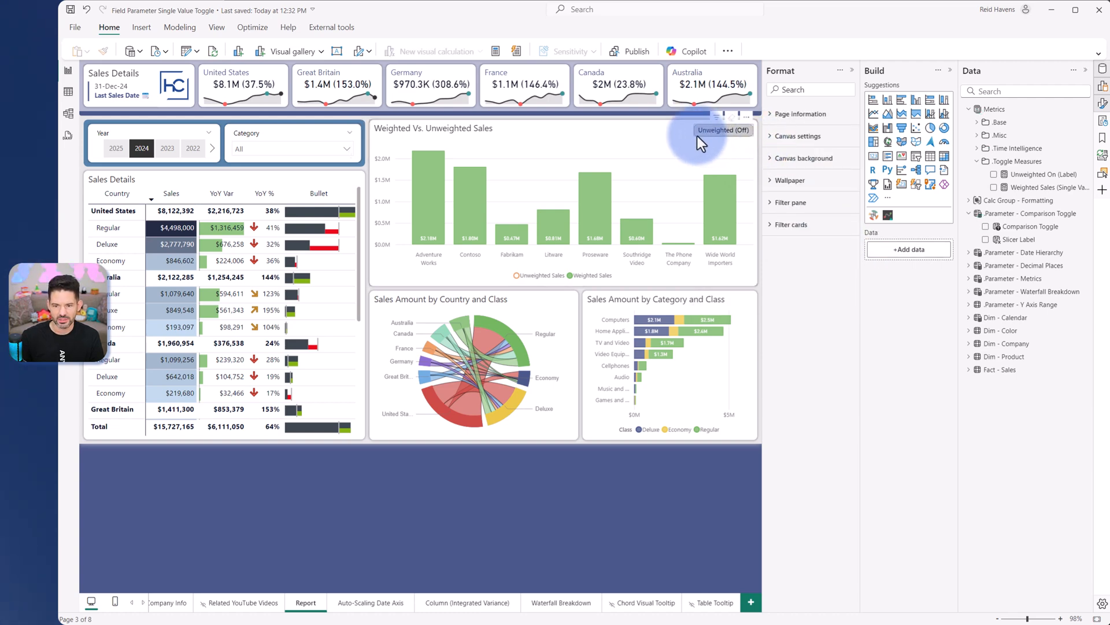
Enable Single select on the slicer, inspect the Slicer Label column, and switch to Unweighted (On)
left_click(722, 129)
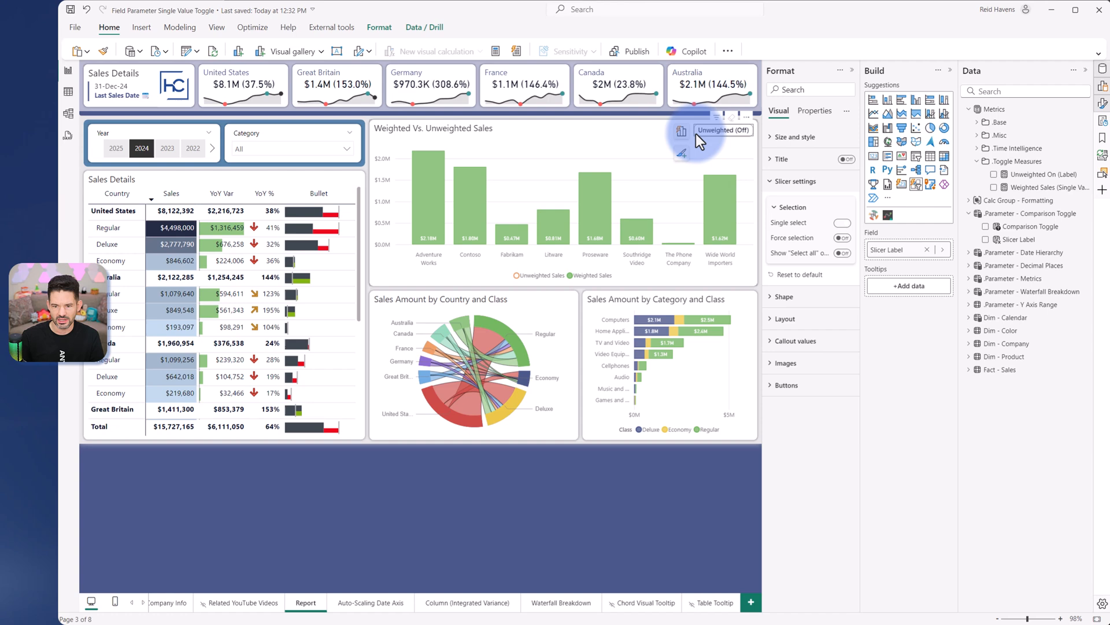
left_click(842, 222)
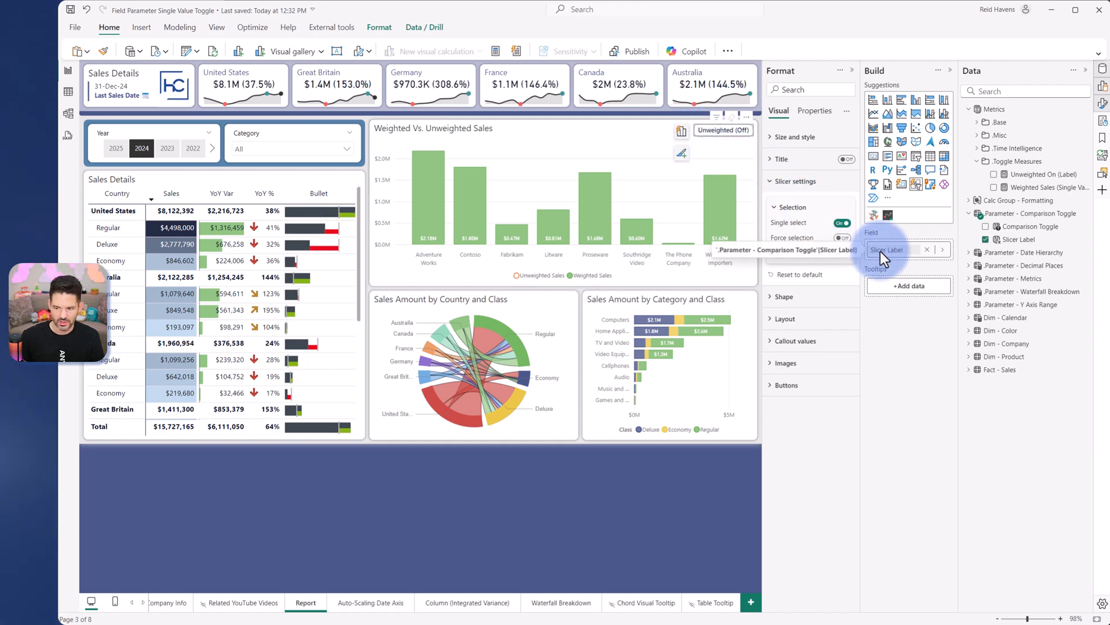
left_click(1018, 239)
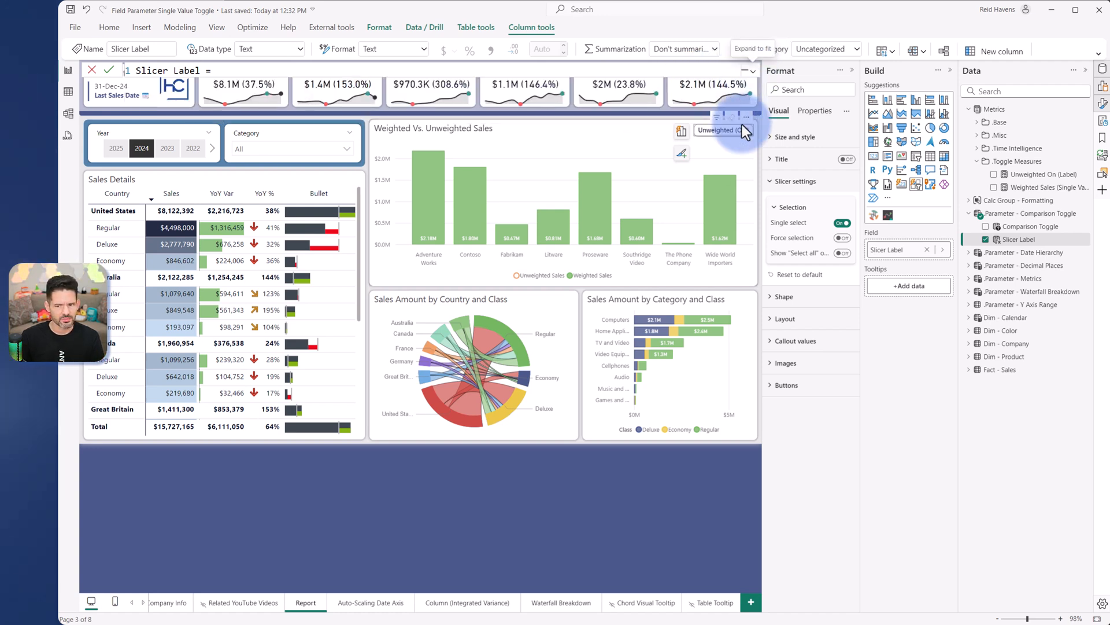
left_click(722, 131)
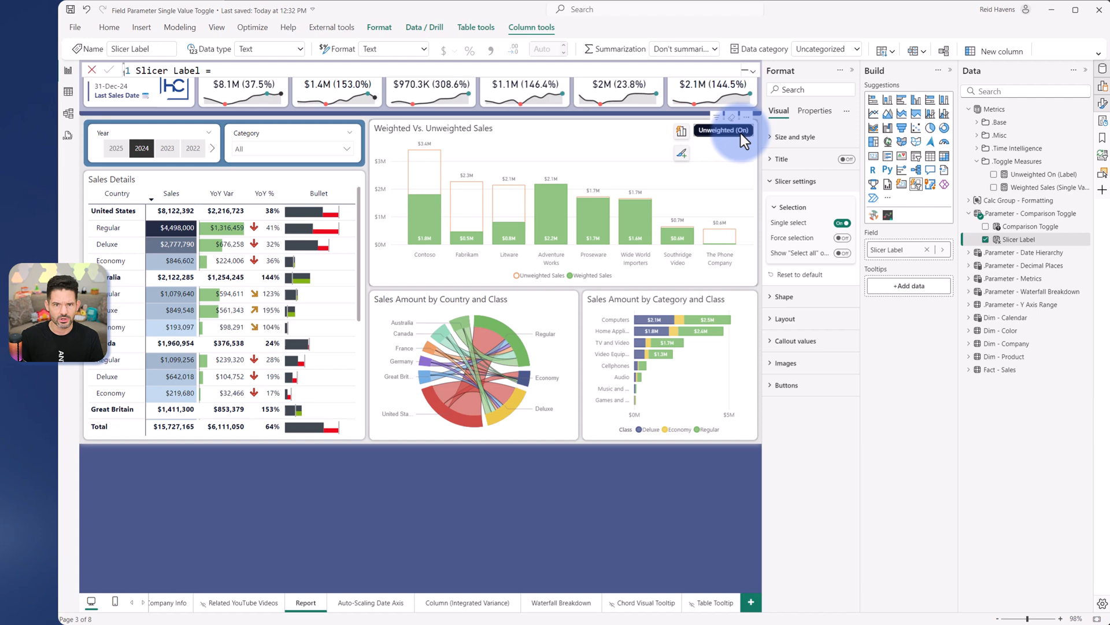
mouse_move(756, 142)
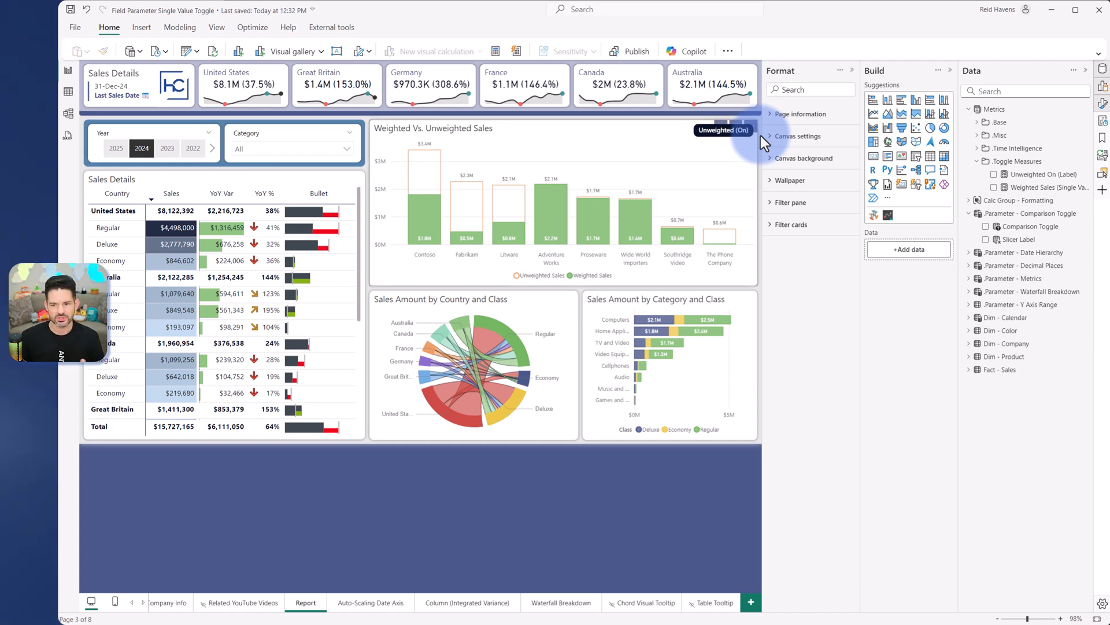
Toggle the slicer On and set its Callout values State to Selected
left_click(722, 130)
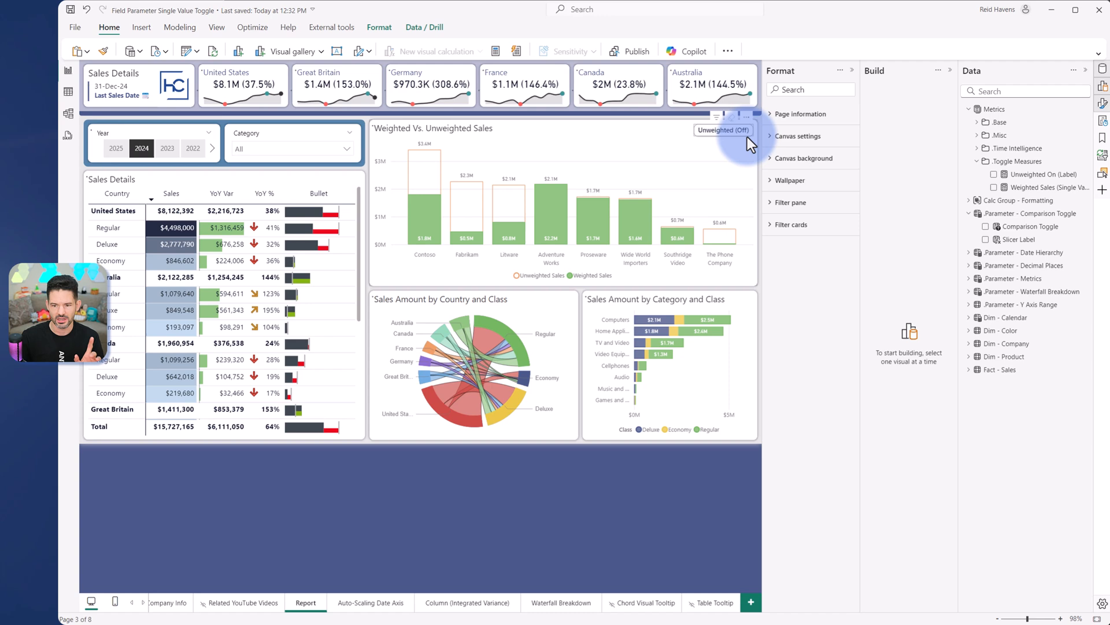
left_click(723, 130)
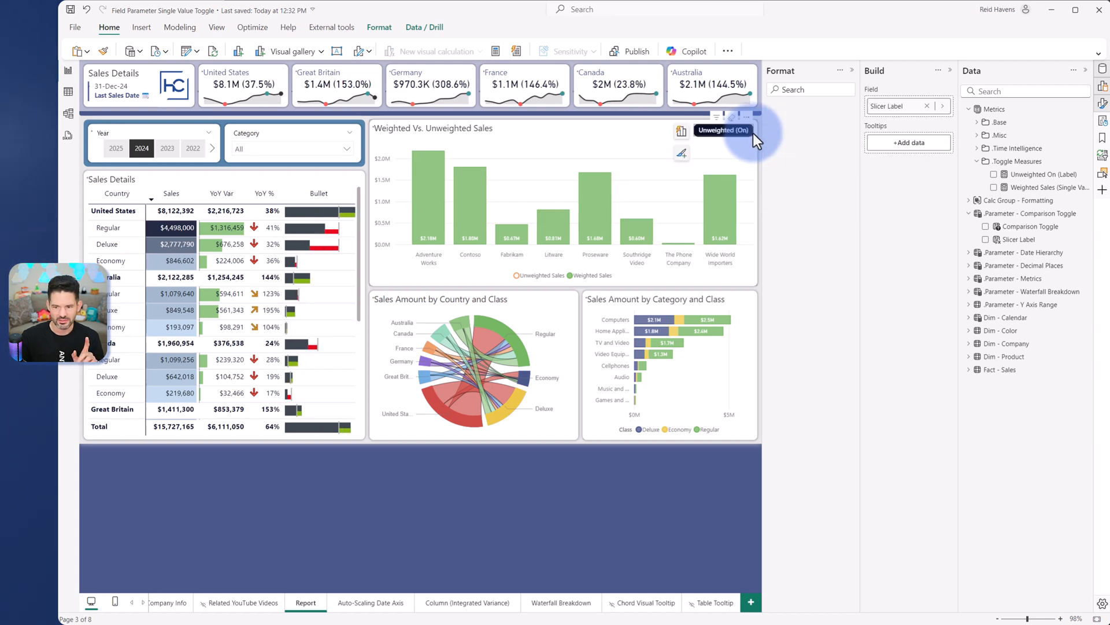
left_click(723, 130)
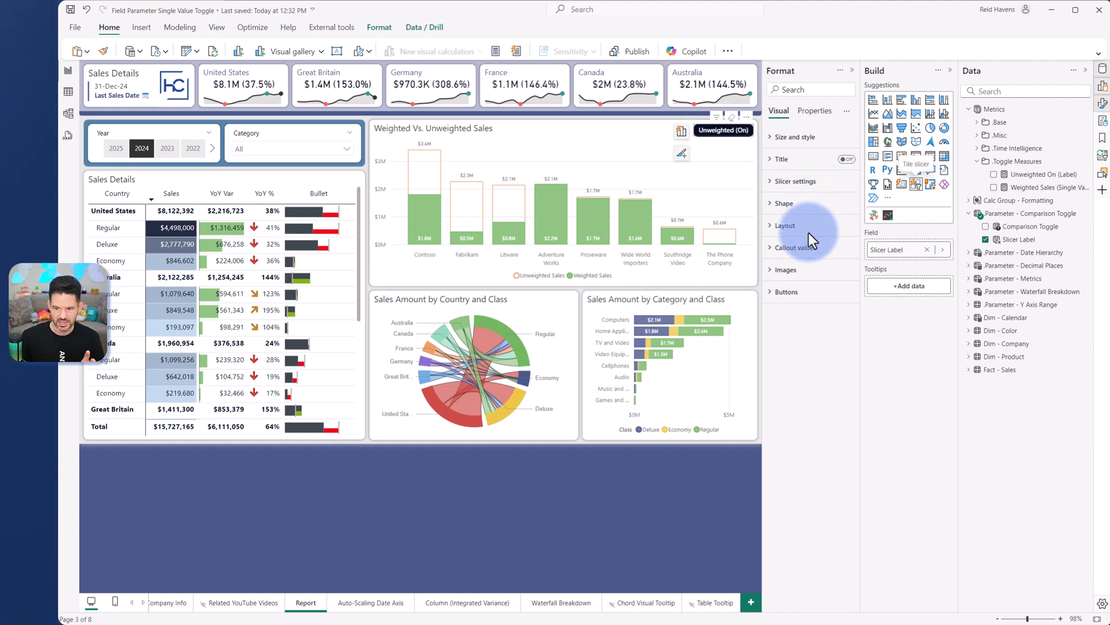
left_click(795, 247)
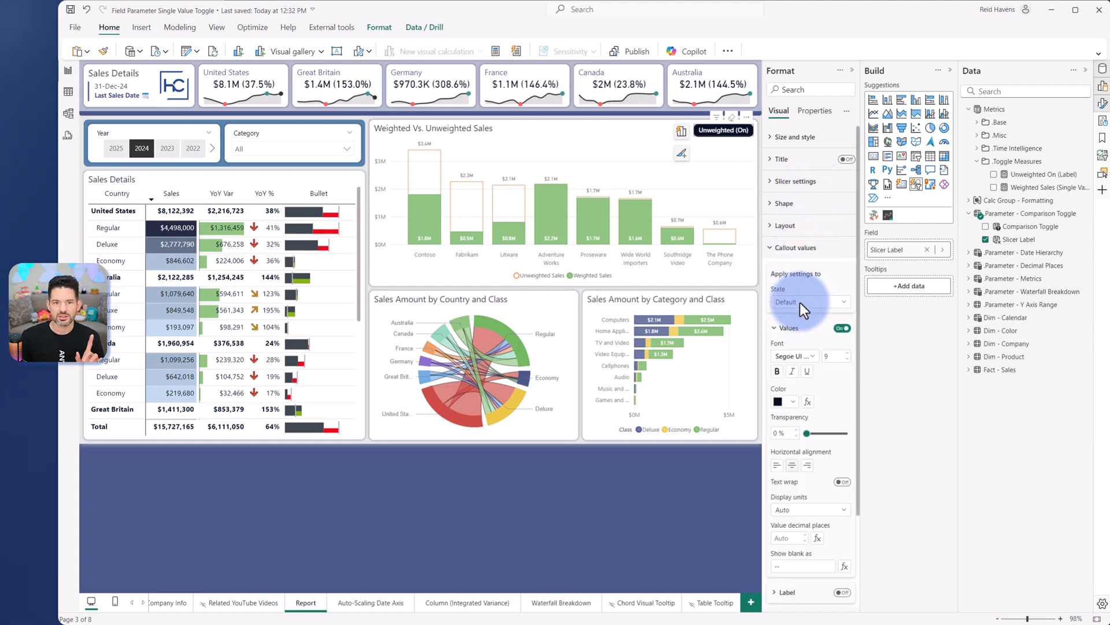
left_click(810, 302)
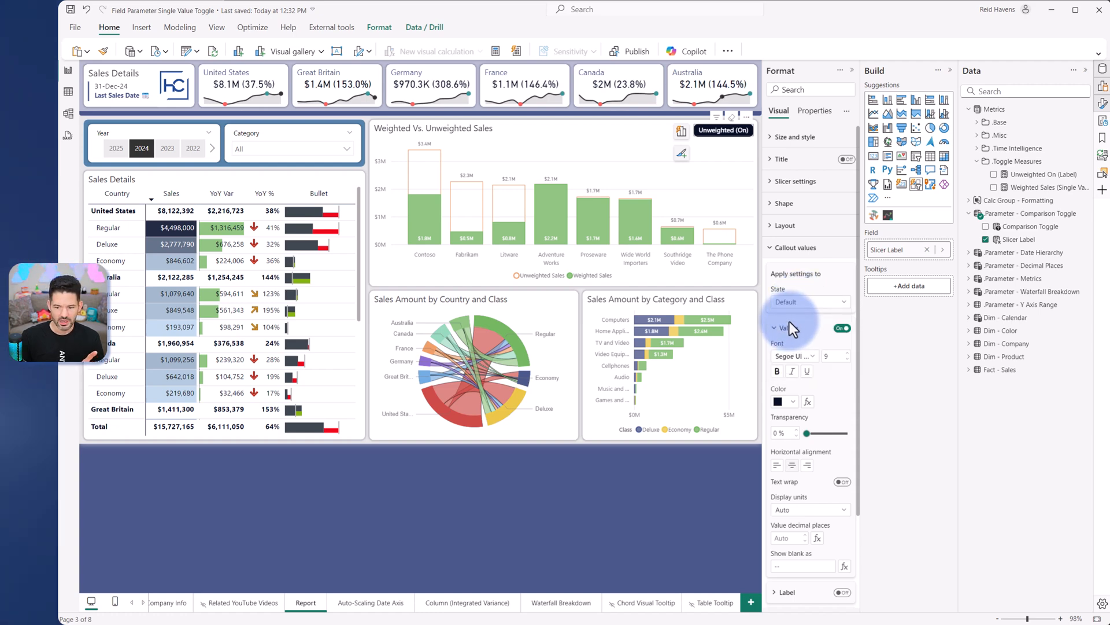
left_click(810, 302)
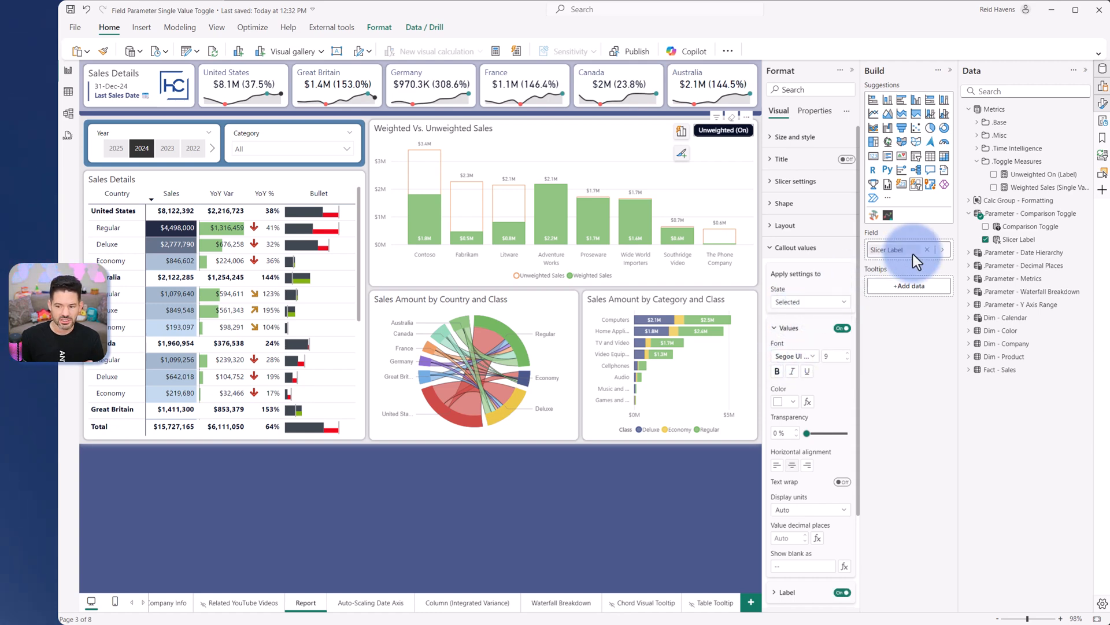
mouse_move(836, 439)
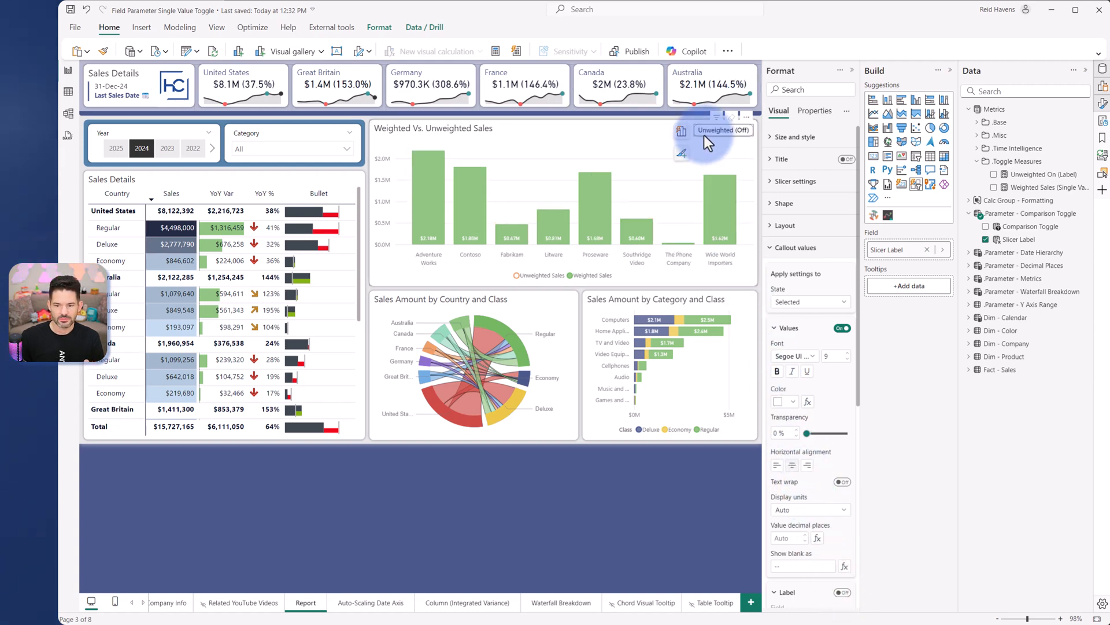
Toggle the comparison, inspect the Unweighted On (Label) measure, and return to callout settings
left_click(723, 130)
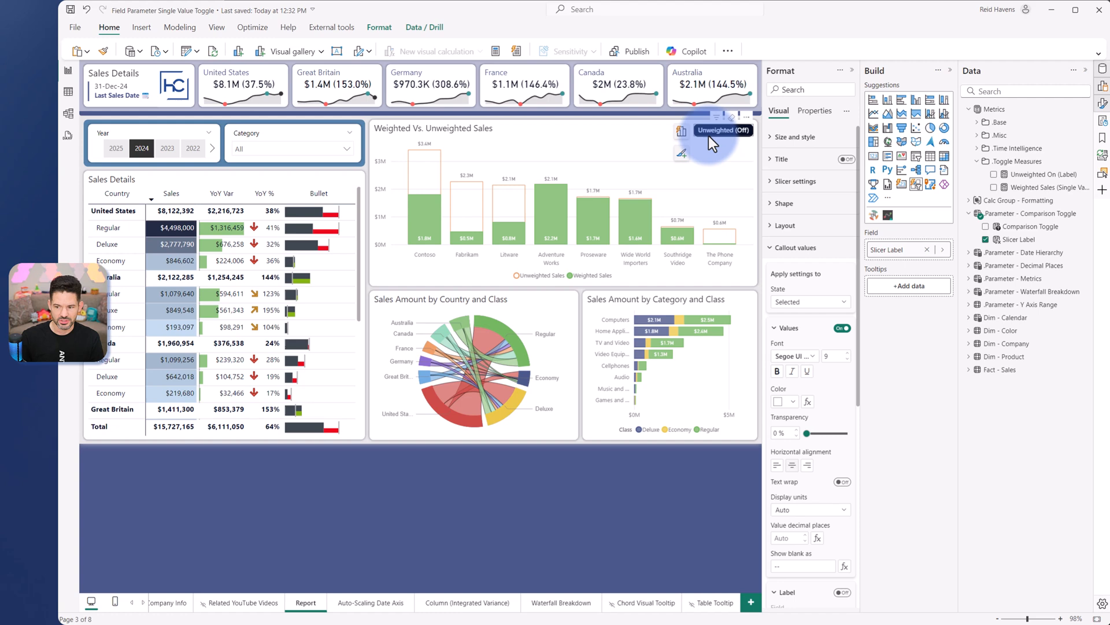
left_click(1018, 239)
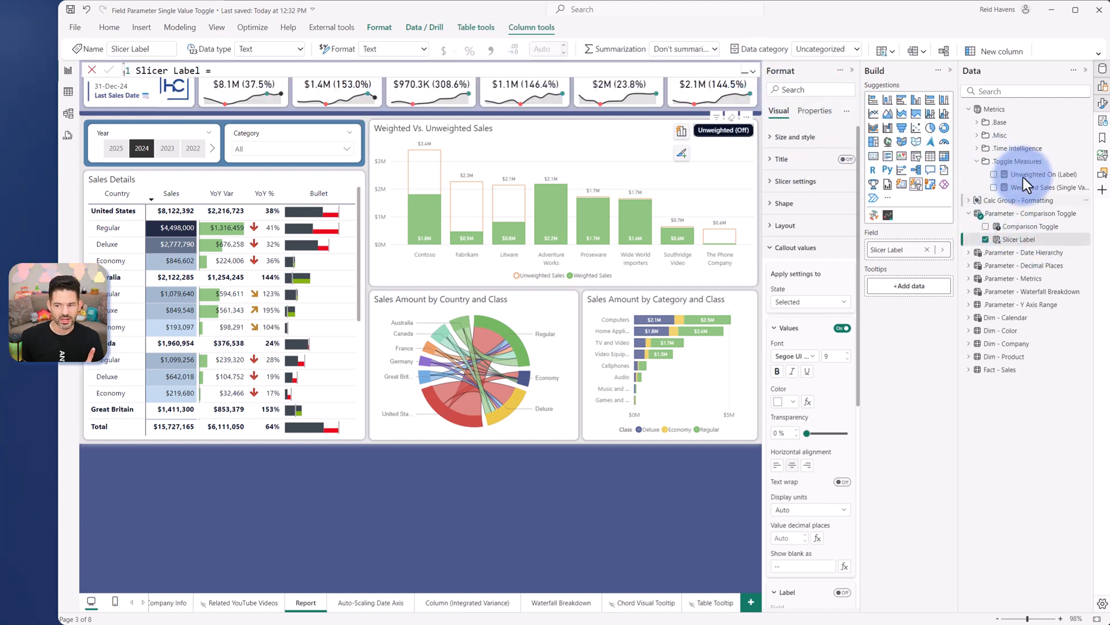
left_click(1041, 174)
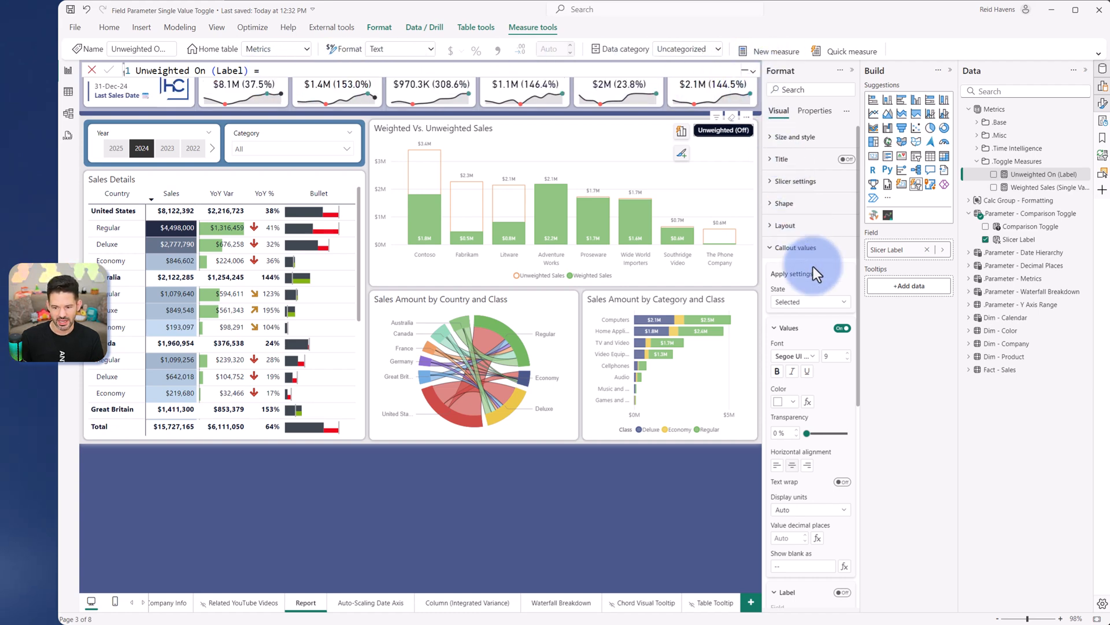
left_click(809, 302)
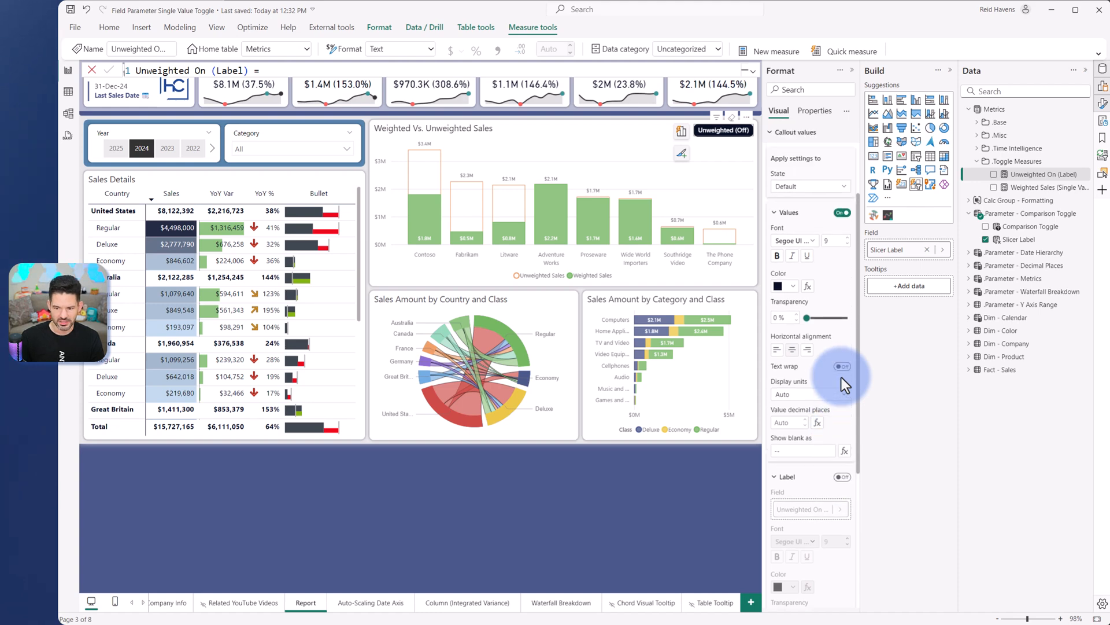
scroll("up", 3)
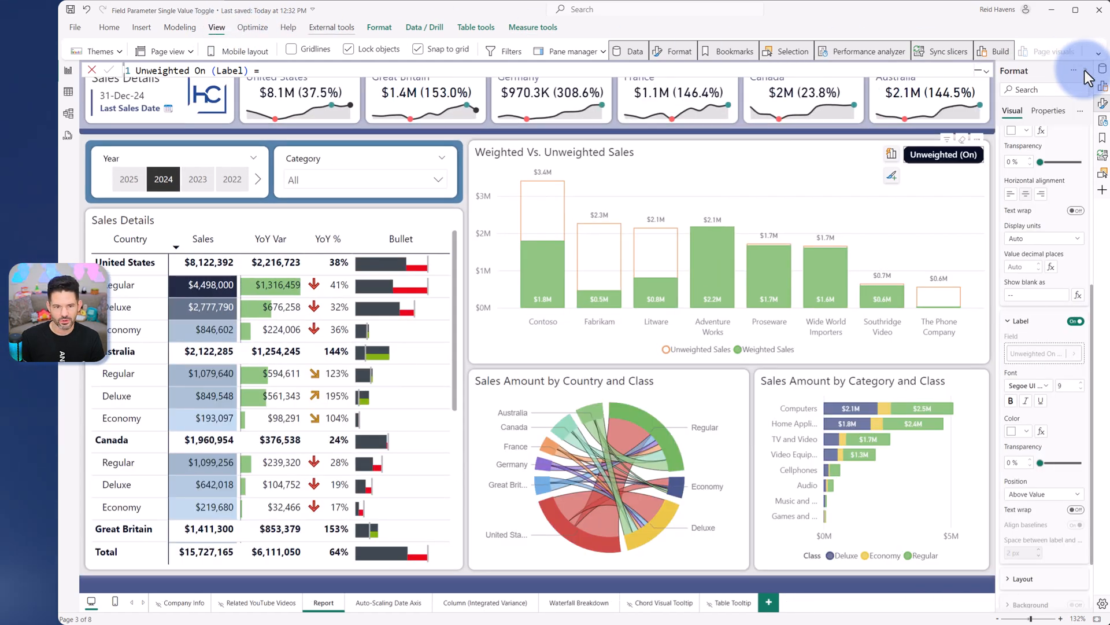
mouse_move(348, 55)
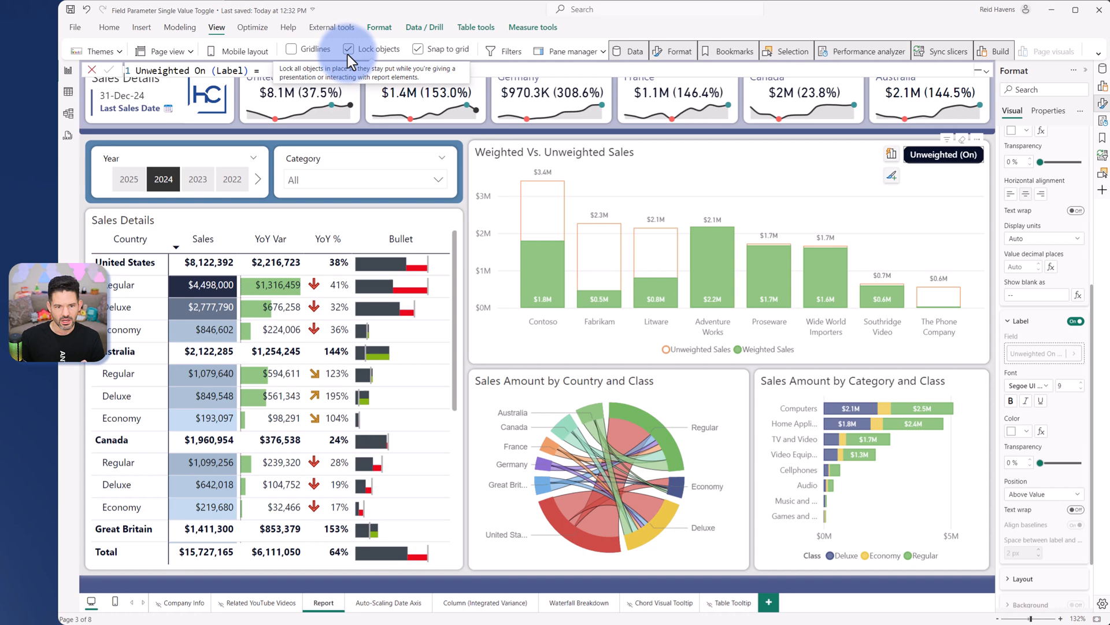
Unlock report objects, review the label position options, and check the label's source measure
left_click(943, 155)
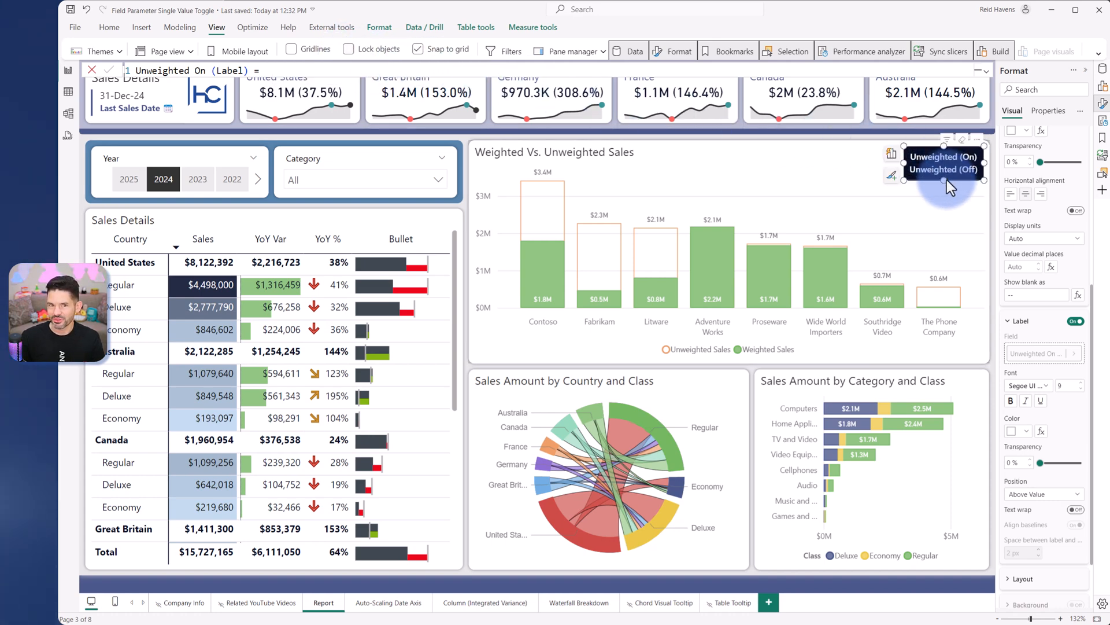
mouse_move(1047, 502)
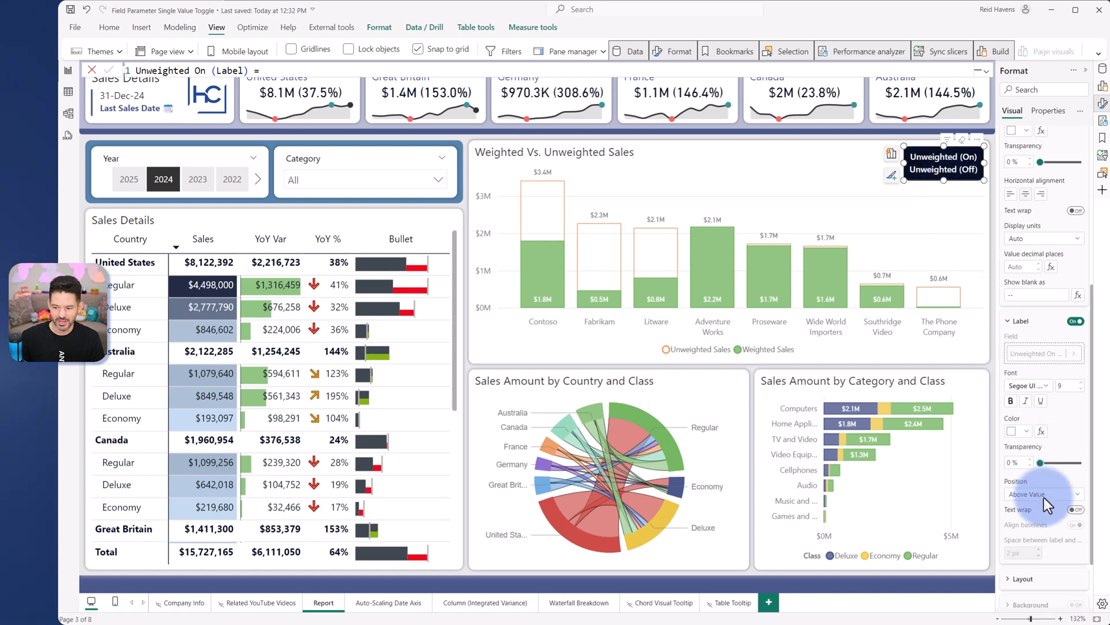
left_click(1041, 493)
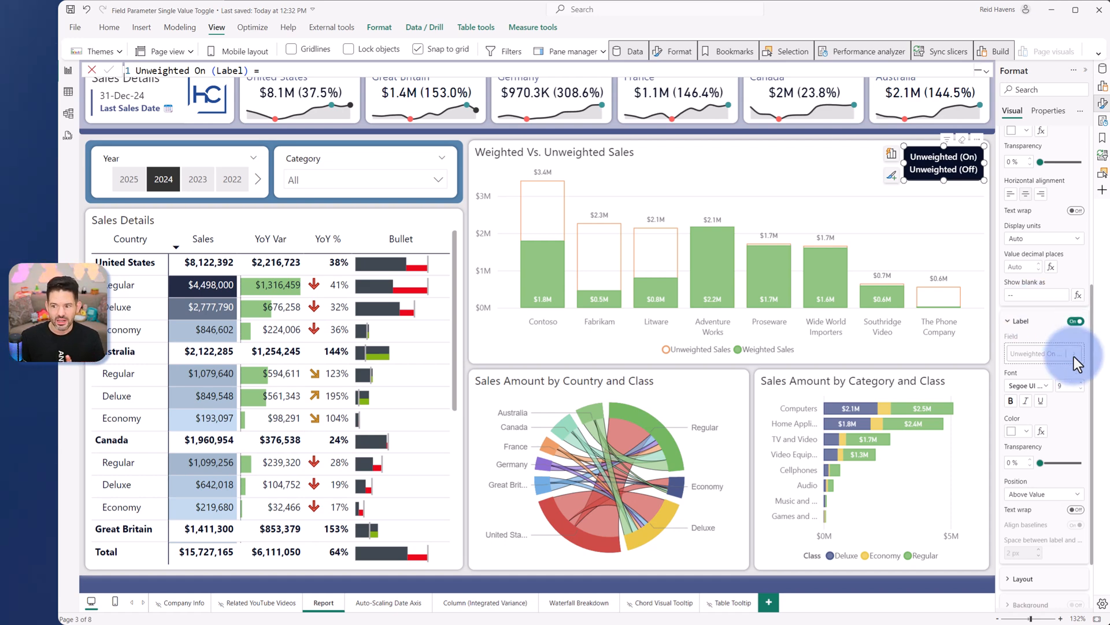
left_click(1041, 193)
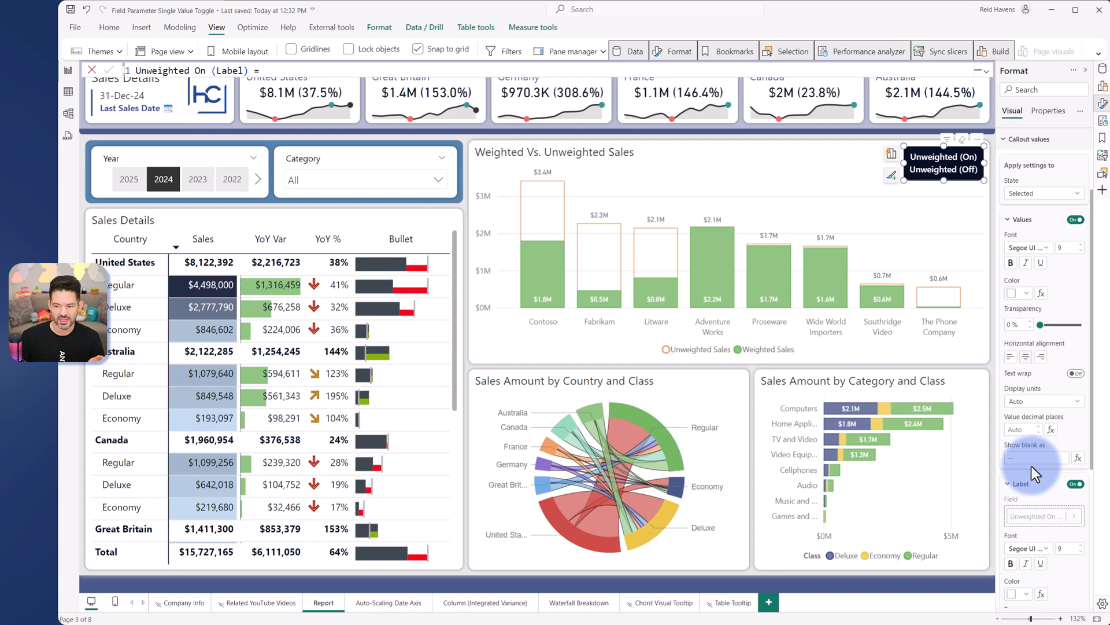
mouse_move(1037, 480)
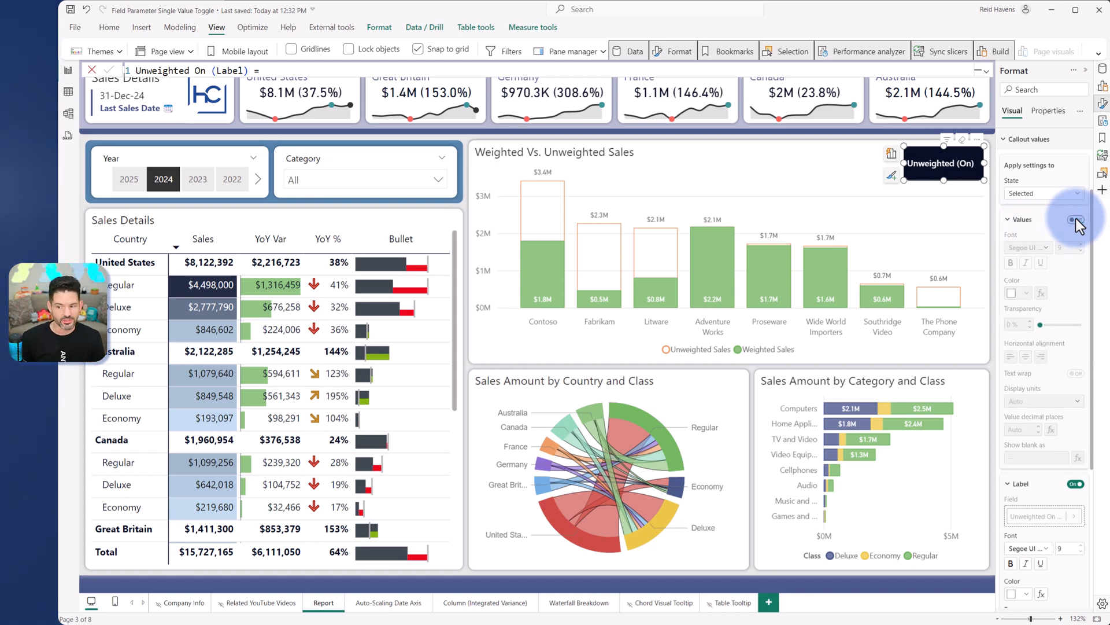
left_click(1041, 192)
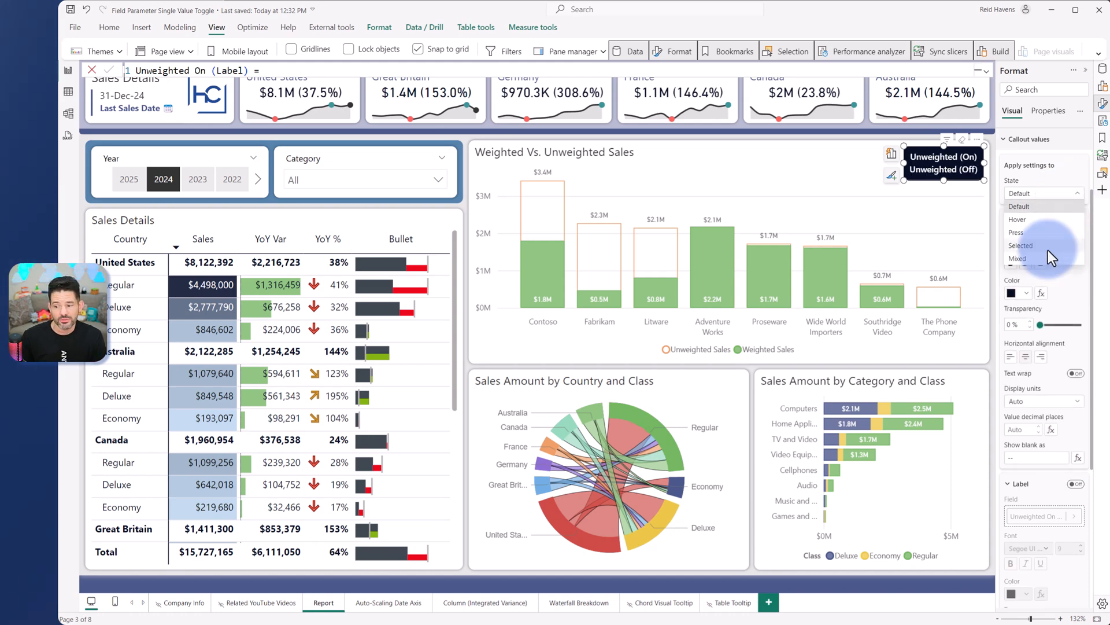
left_click(1022, 245)
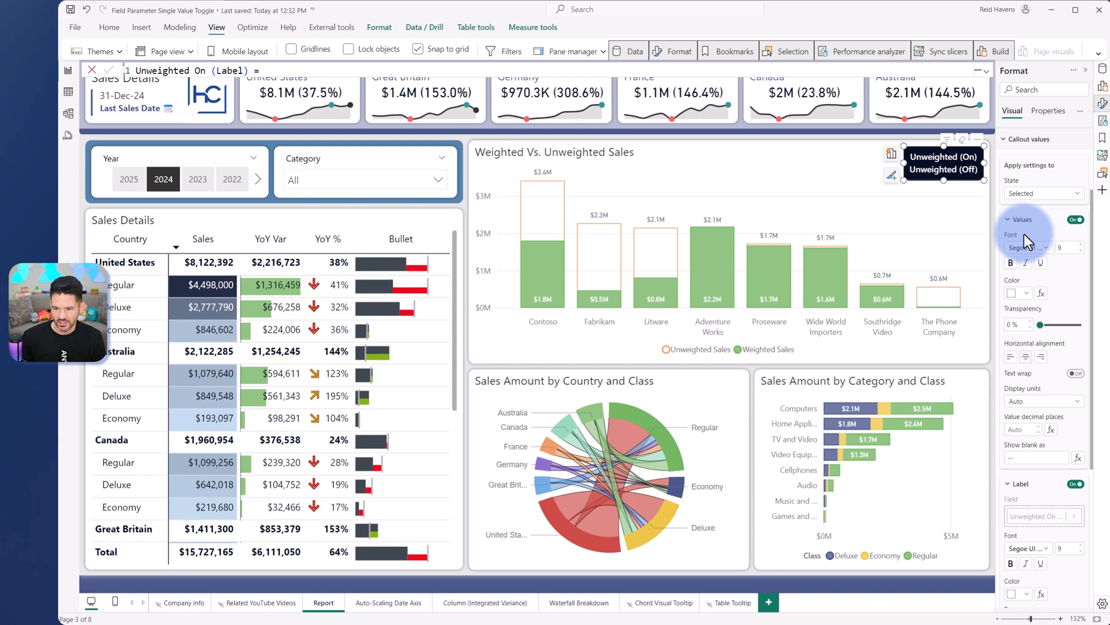
left_click(943, 154)
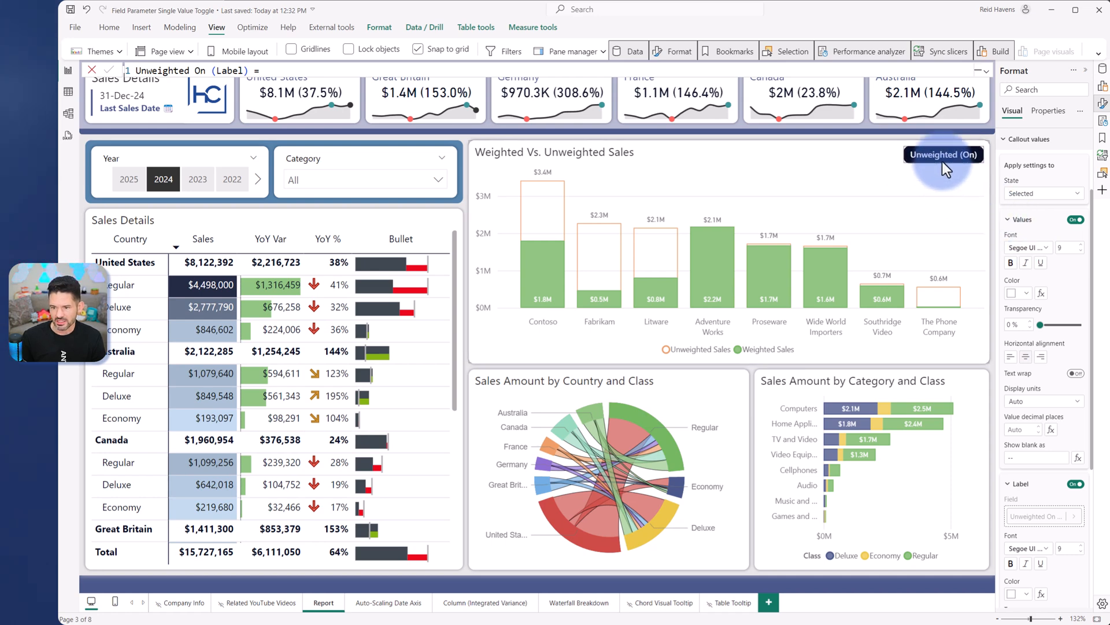
left_click(943, 154)
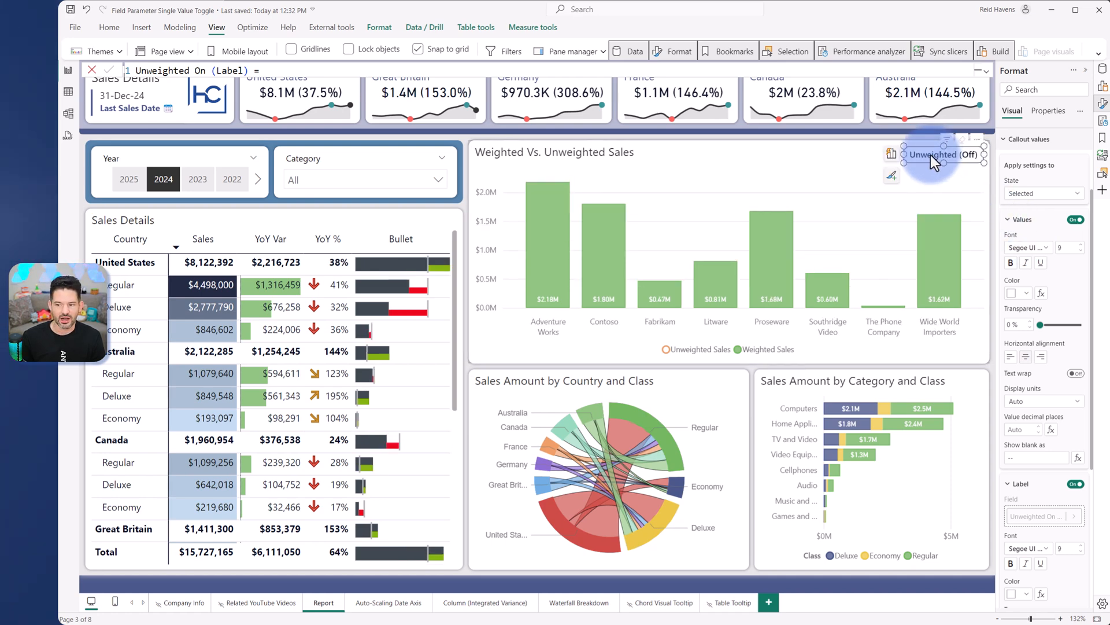
left_click(942, 154)
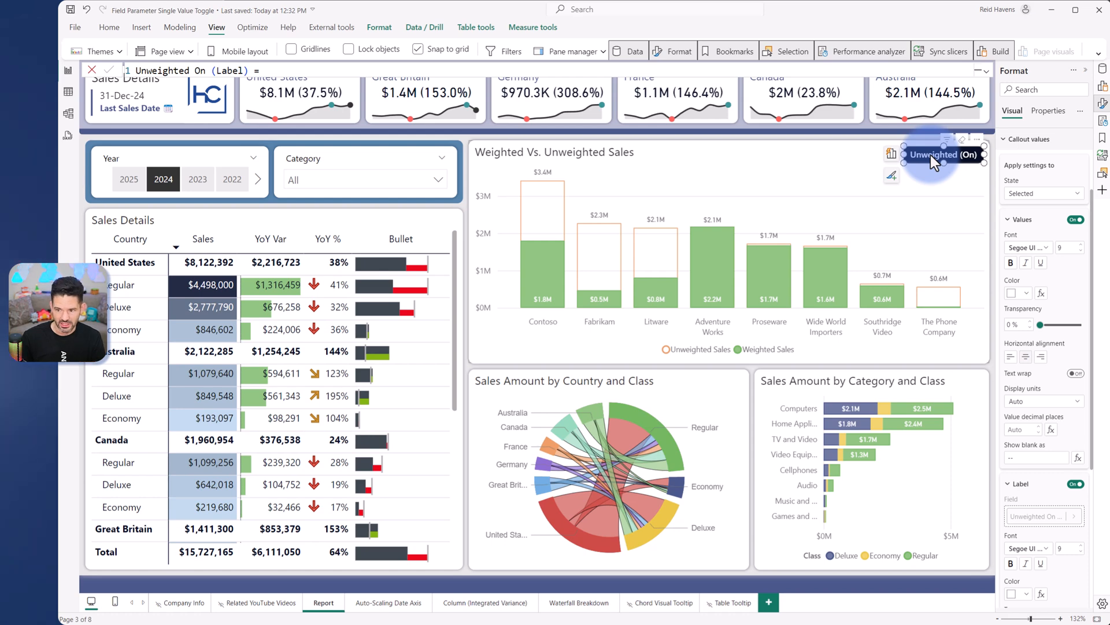
left_click(1027, 138)
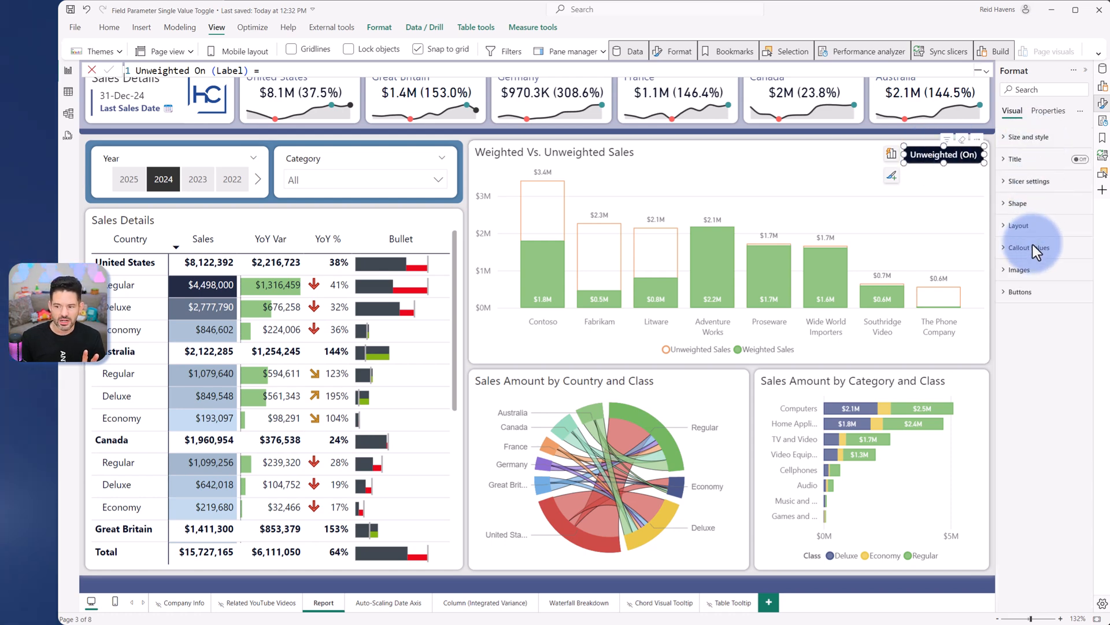
mouse_move(1027, 297)
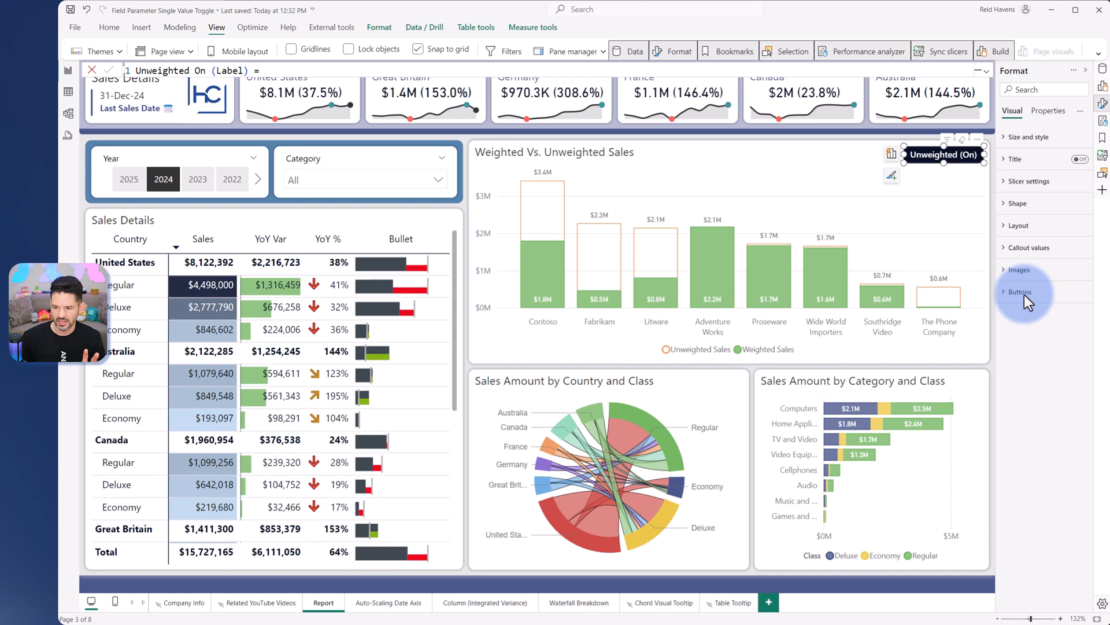
Expand Buttons formatting, then toggle the comparison Off and On three times, ending On
left_click(1019, 292)
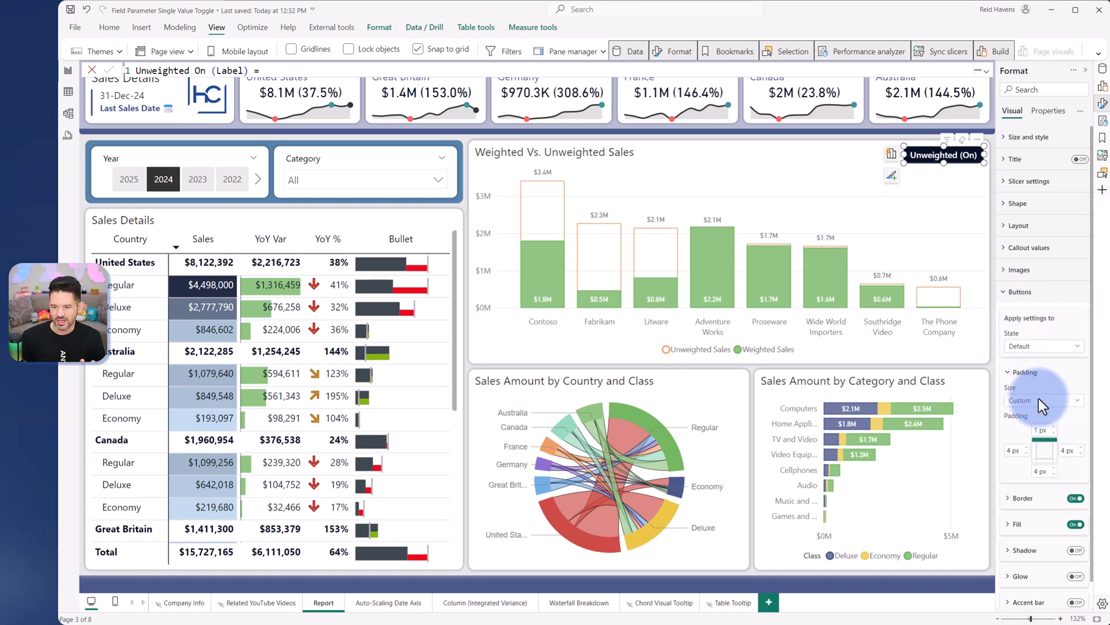
left_click(943, 154)
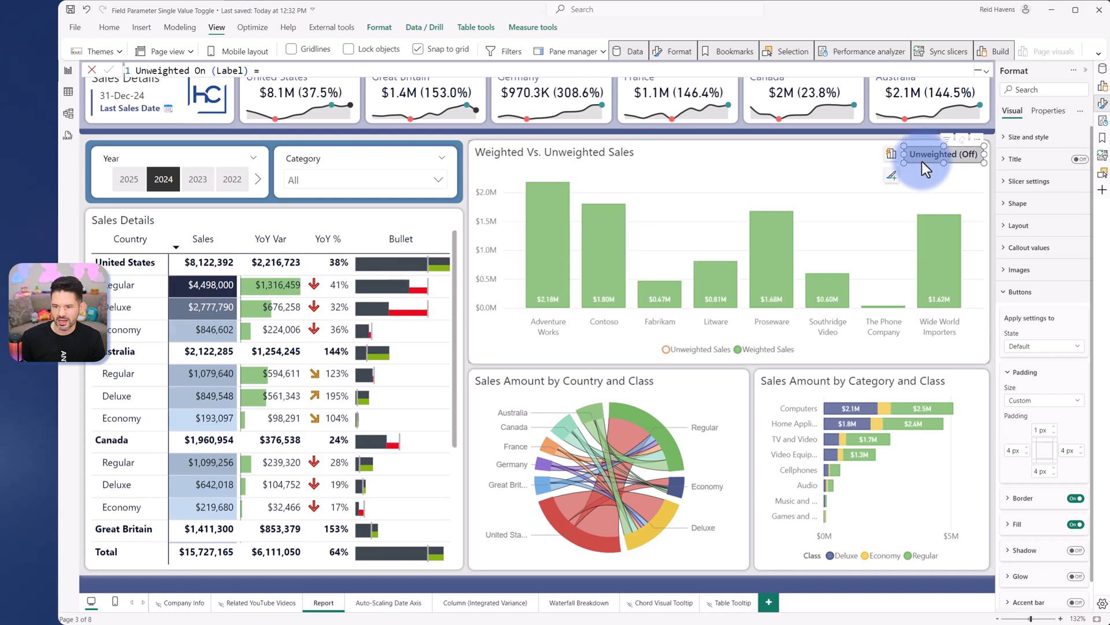
left_click(943, 154)
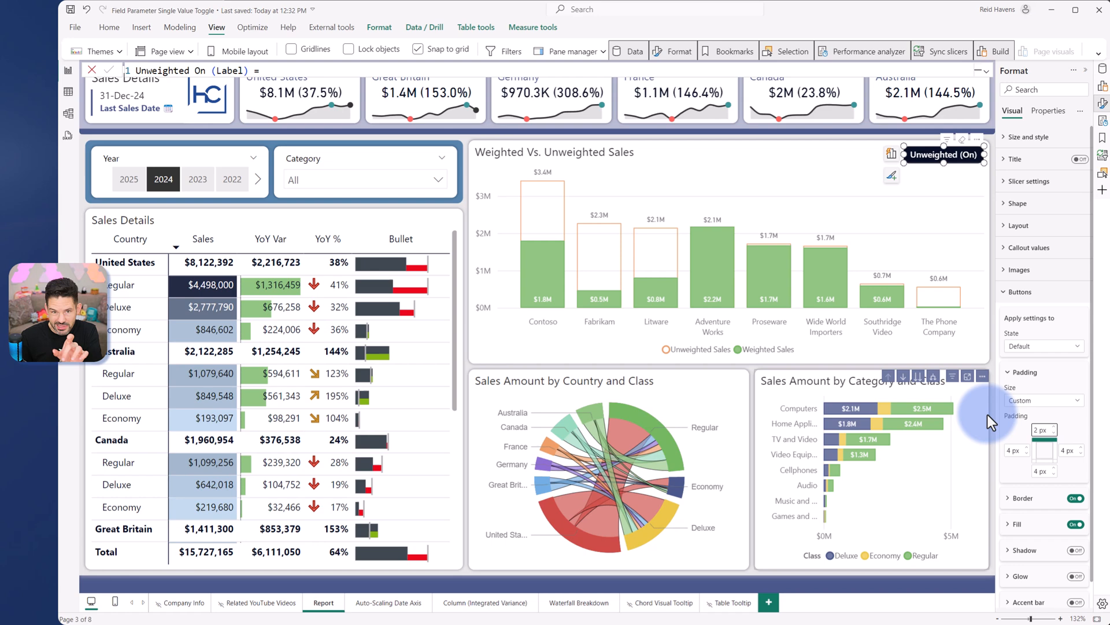
left_click(942, 155)
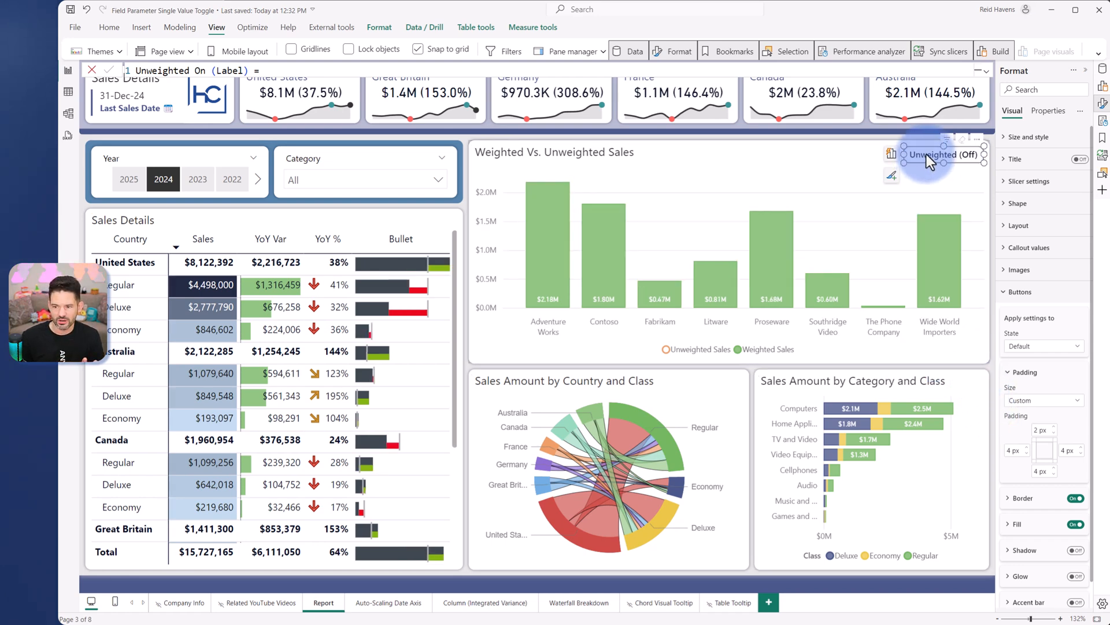
left_click(943, 155)
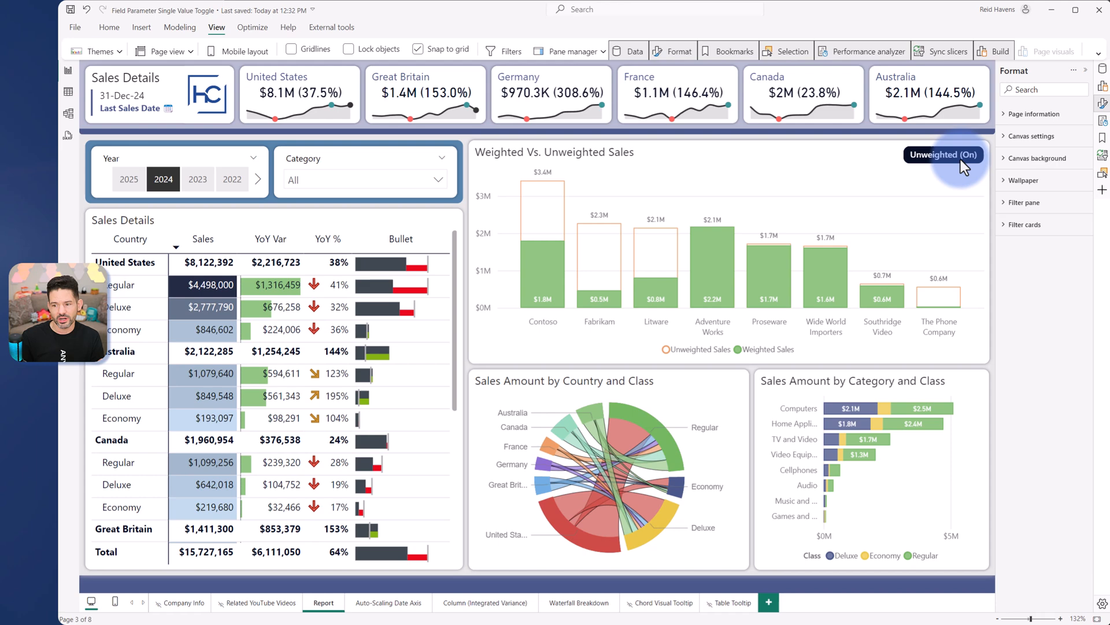
left_click(943, 154)
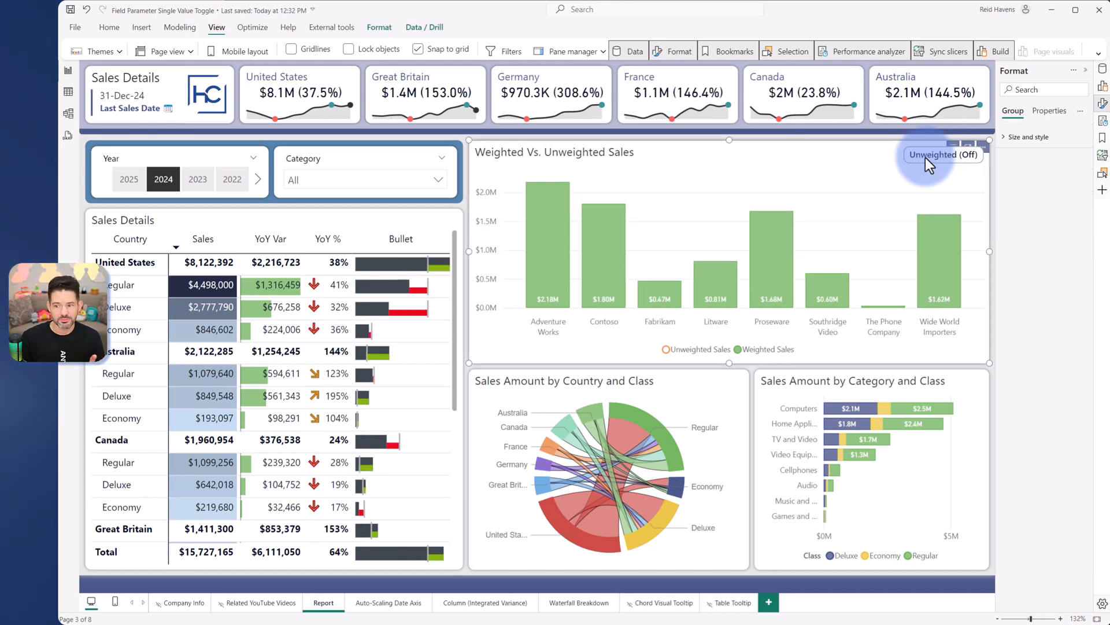
left_click(943, 154)
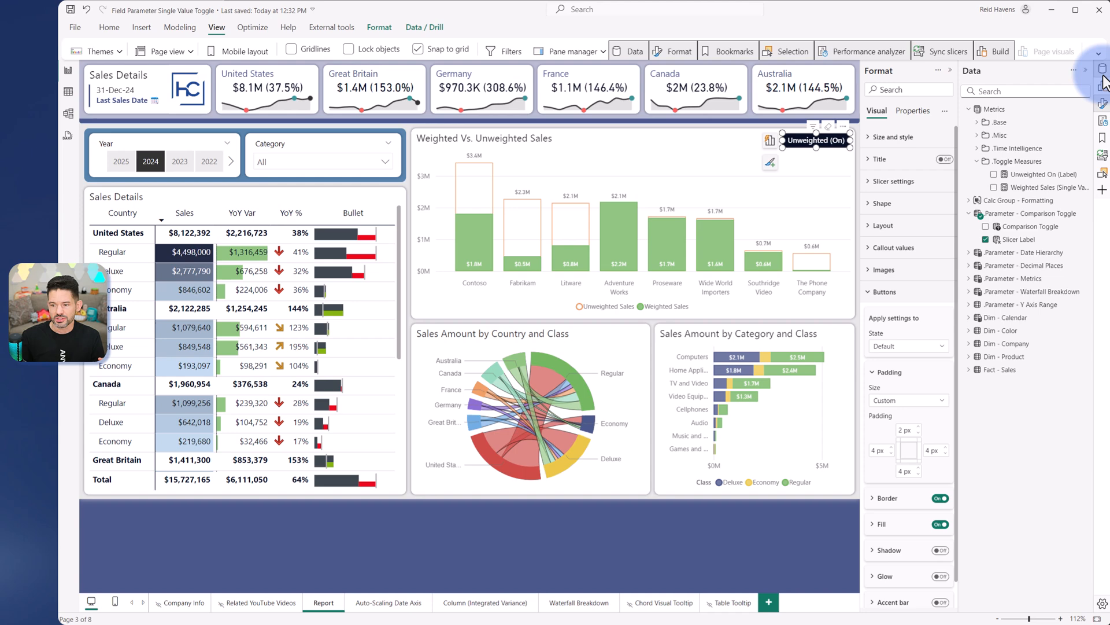
View the Comparison Toggle parameter definition, the Modeling ribbon, and the Slicer Label column formula
left_click(1031, 213)
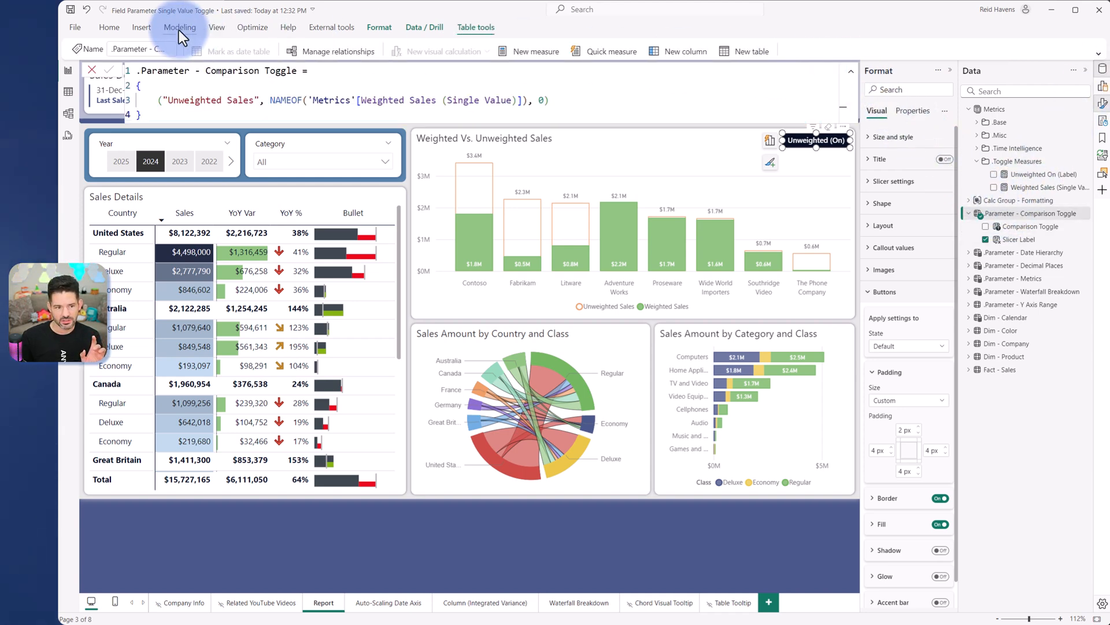
left_click(180, 27)
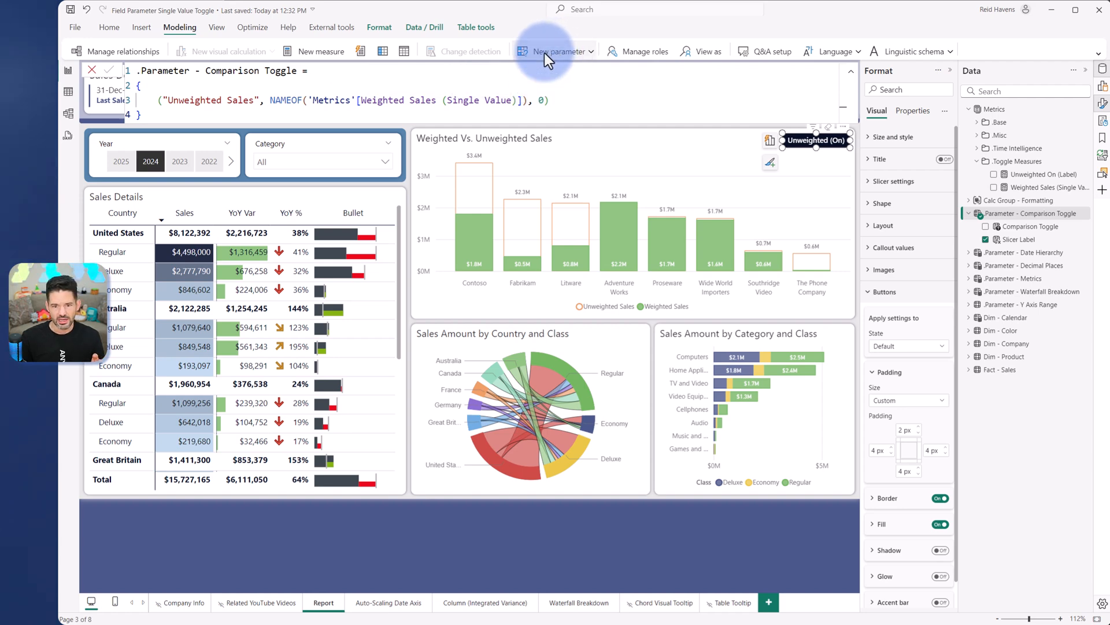
mouse_move(311, 90)
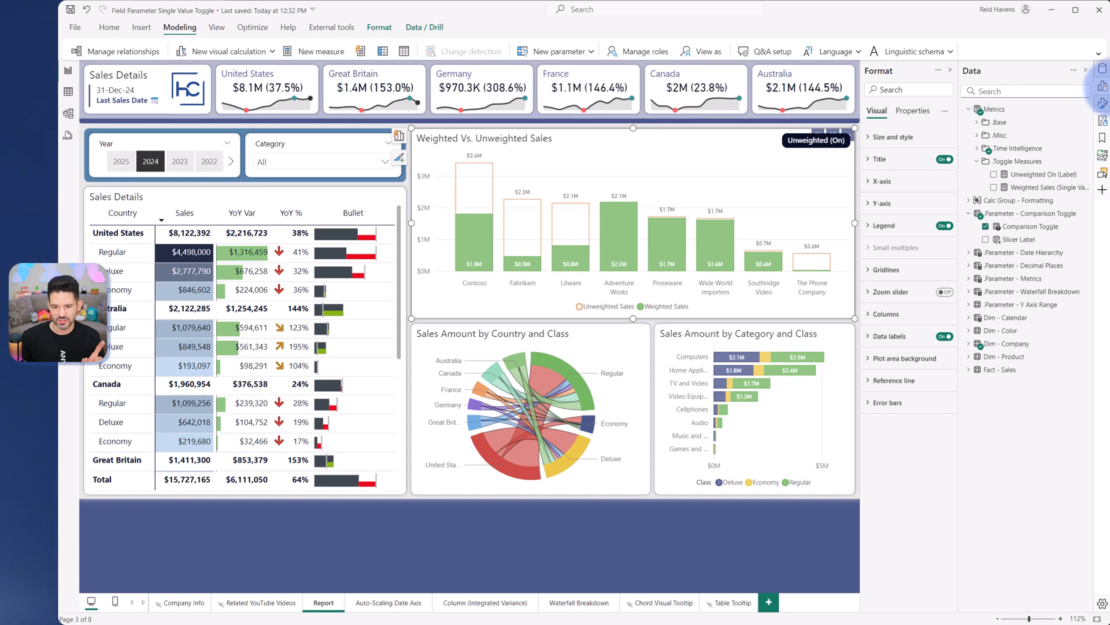
left_click(1019, 240)
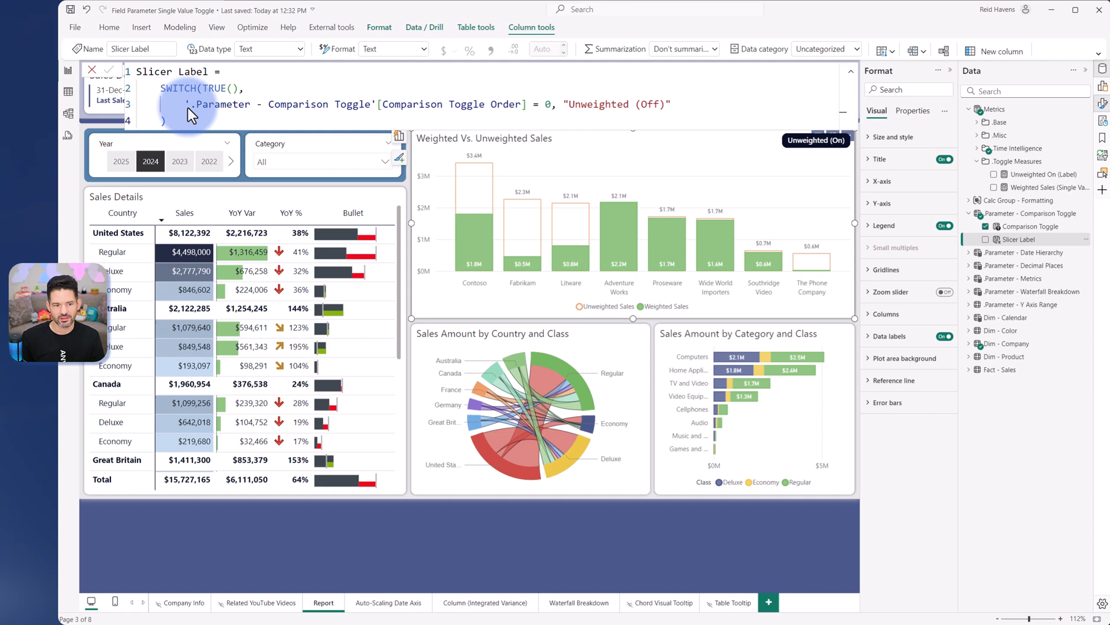
mouse_move(394, 114)
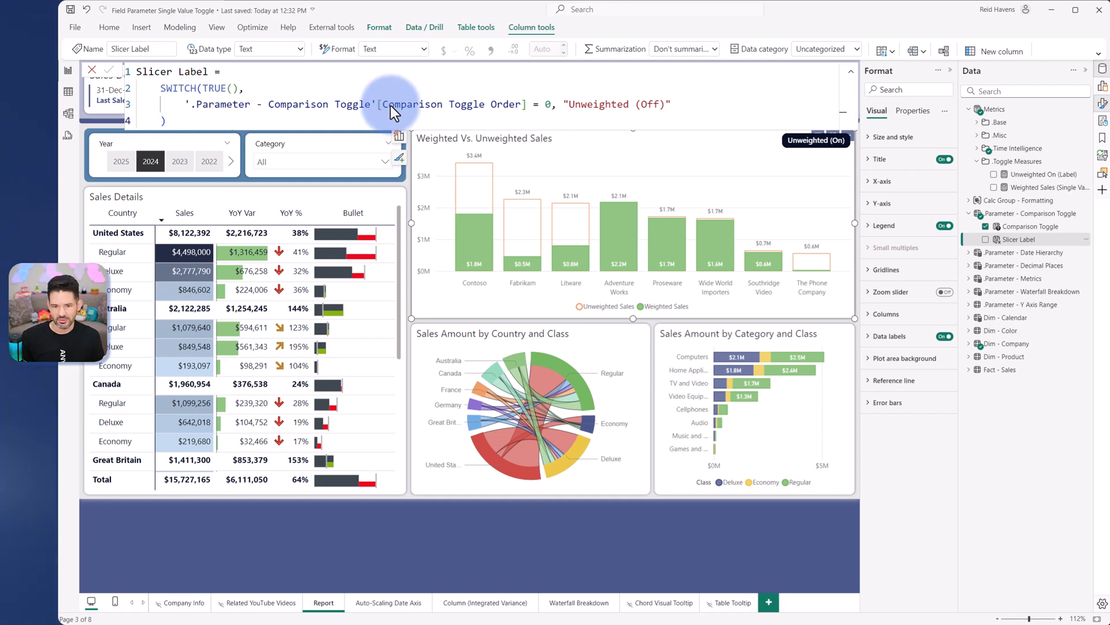
mouse_move(836, 148)
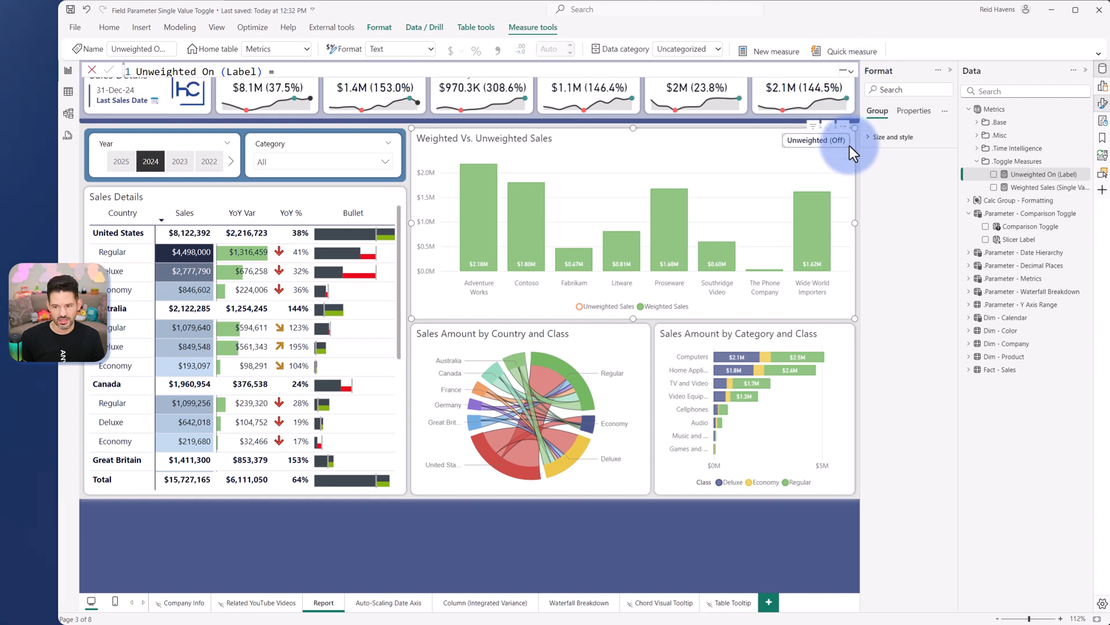
Switch the comparison On and open Callout values formatting for the Default state
left_click(815, 139)
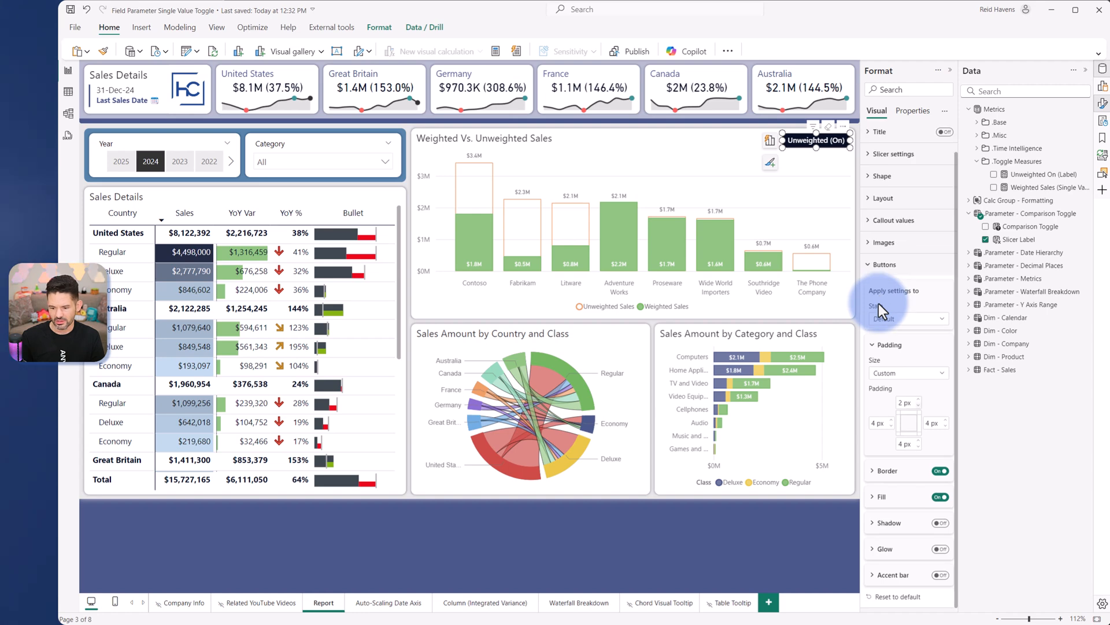
left_click(883, 264)
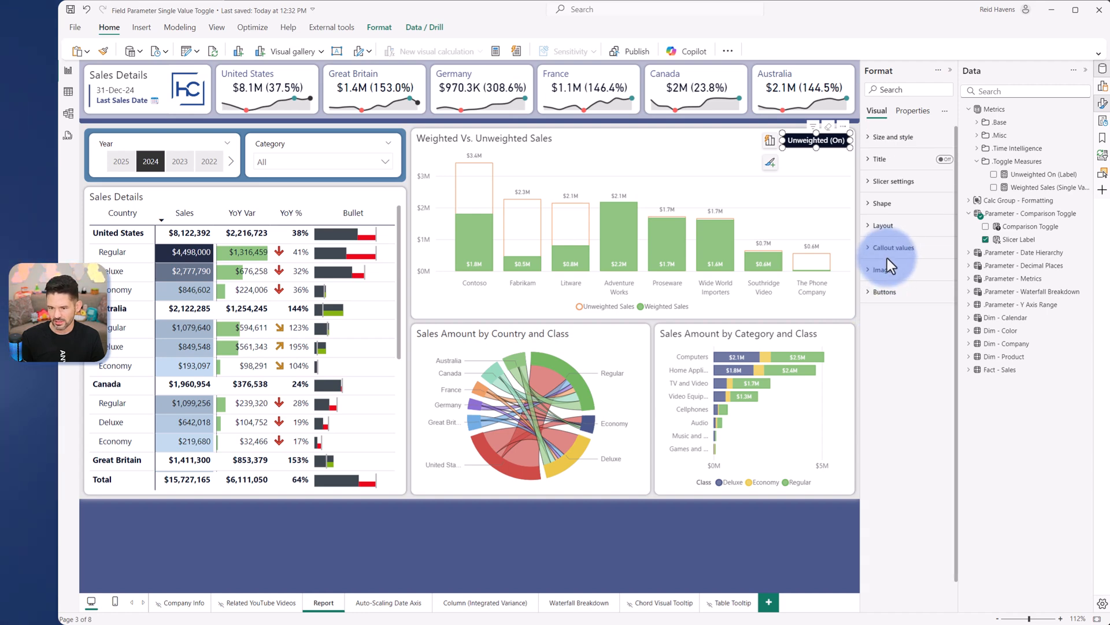
left_click(896, 247)
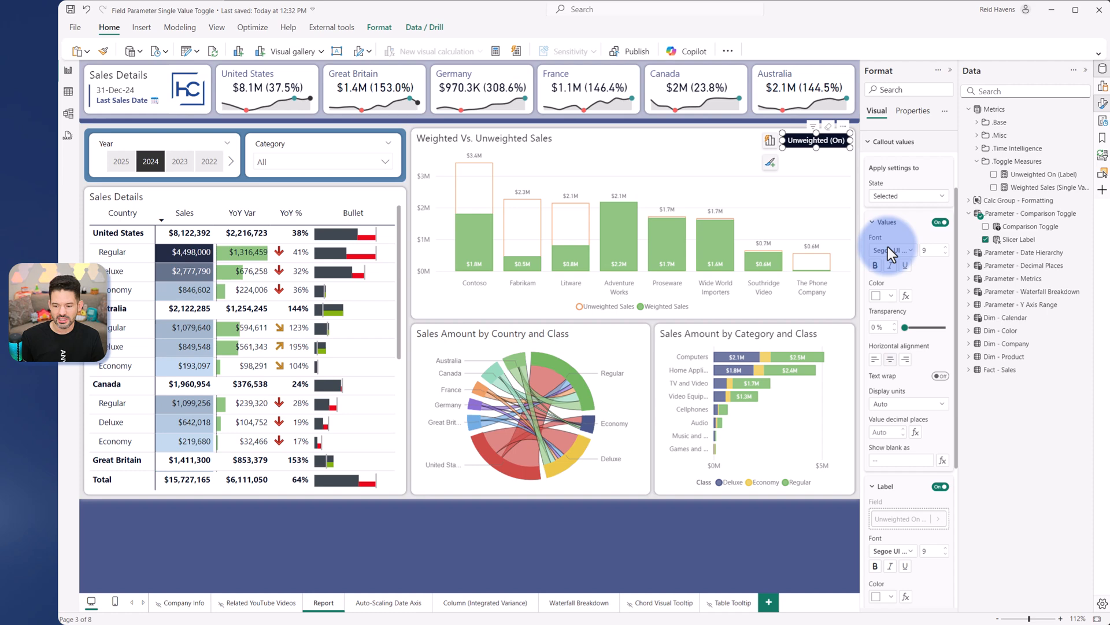
left_click(908, 196)
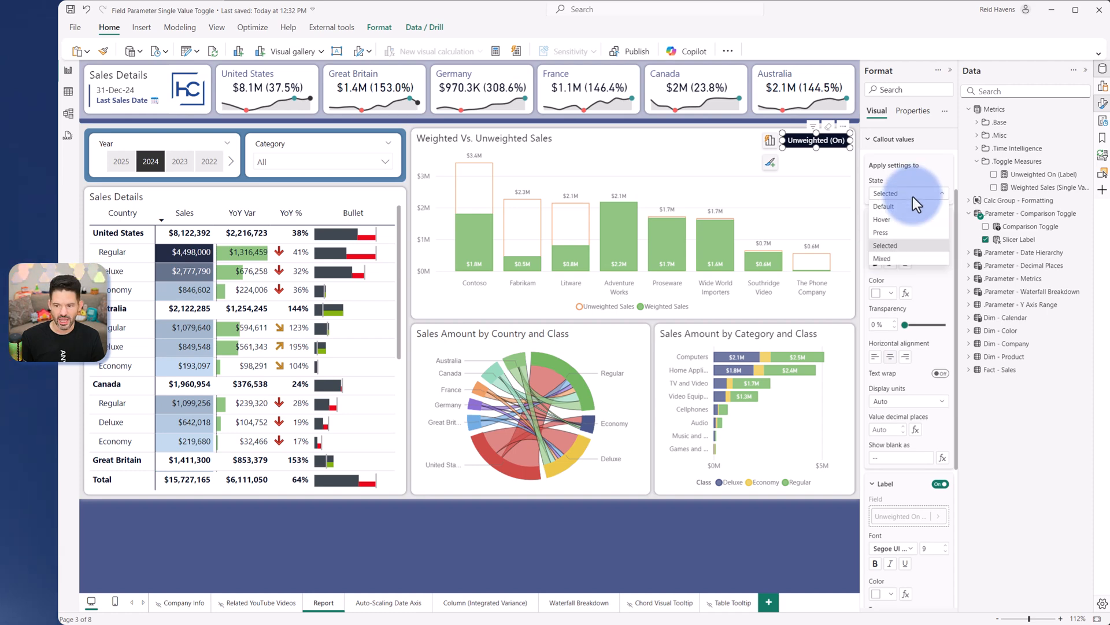
left_click(884, 206)
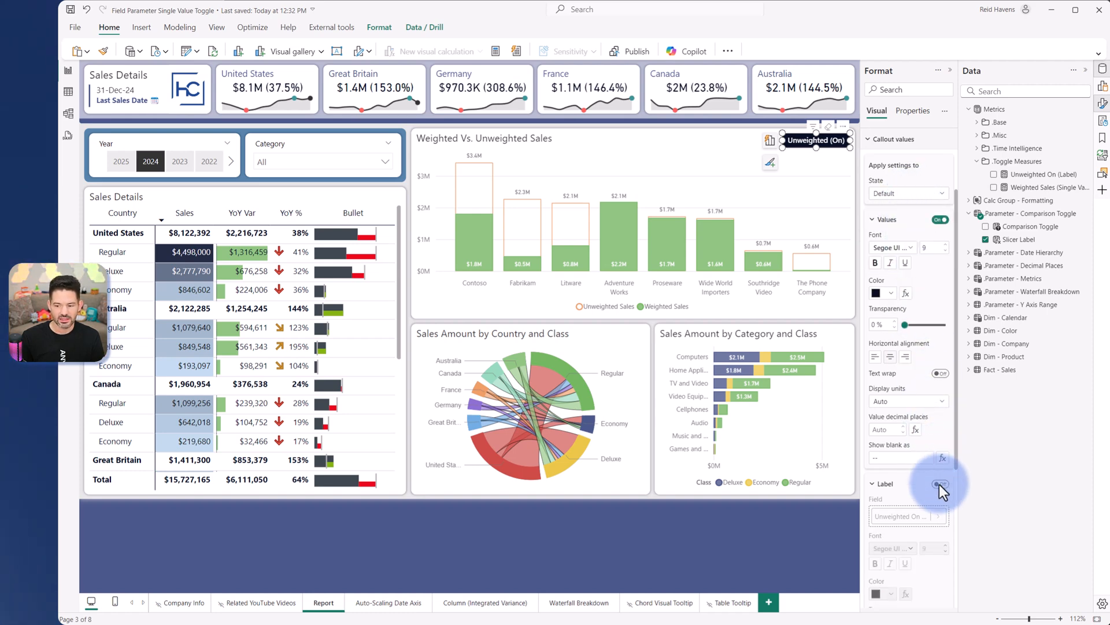
Switch Callout values to the Selected state and review its Label settings
left_click(941, 483)
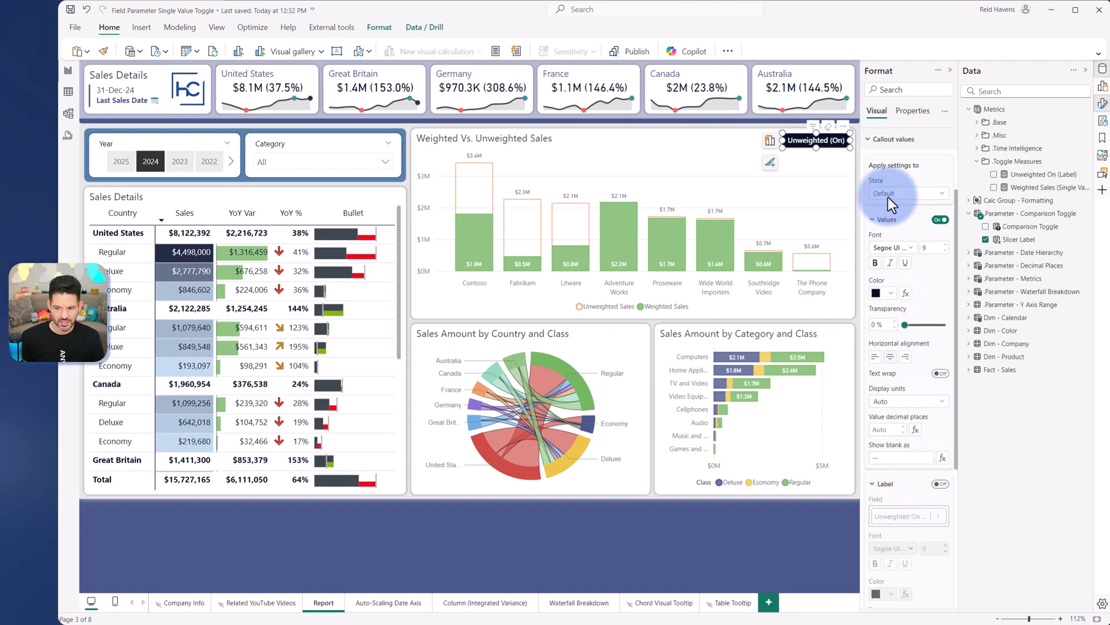
left_click(908, 193)
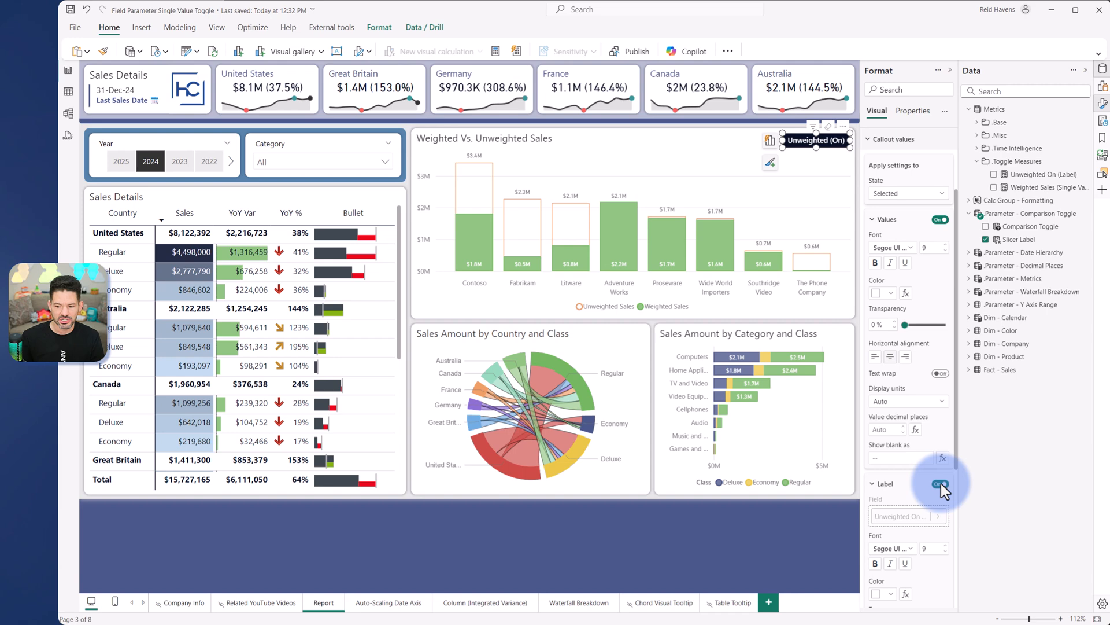
scroll("down", 3)
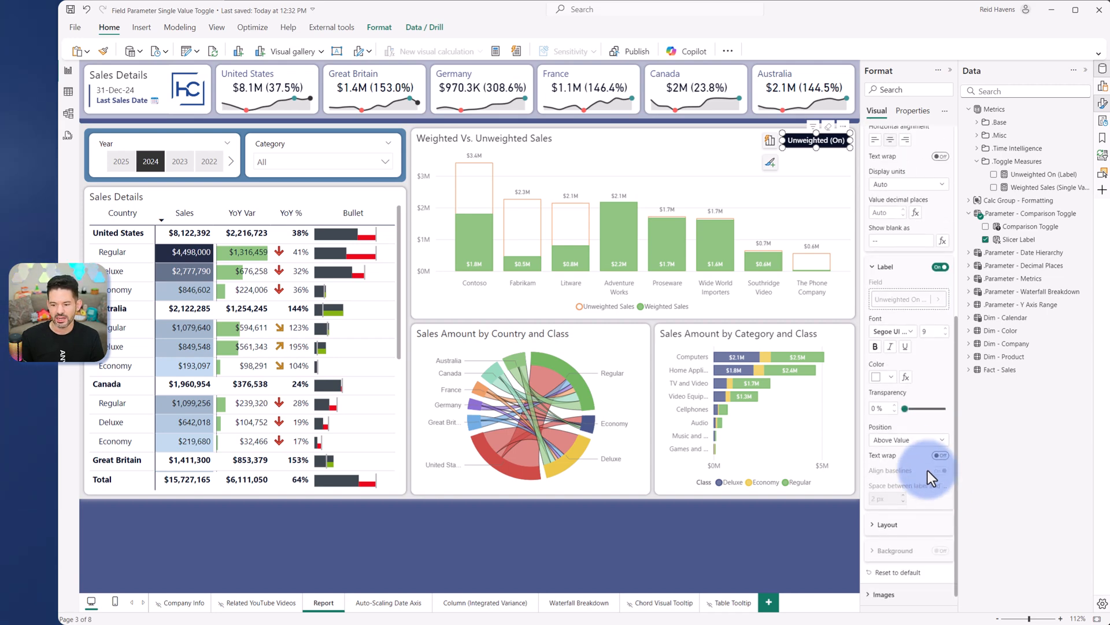
left_click(908, 439)
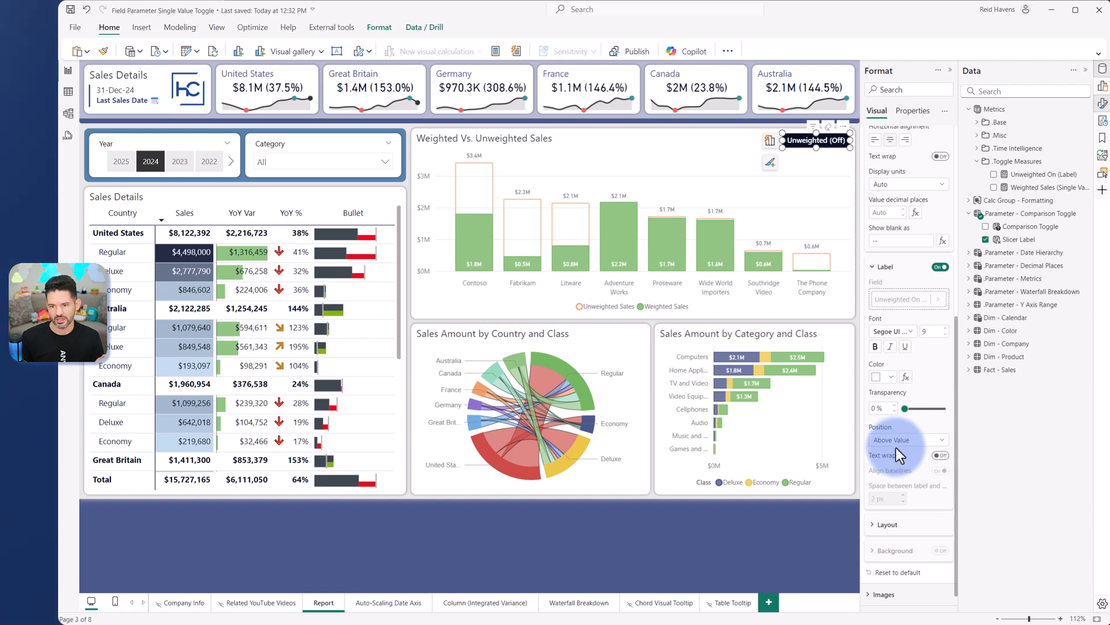
left_click(906, 439)
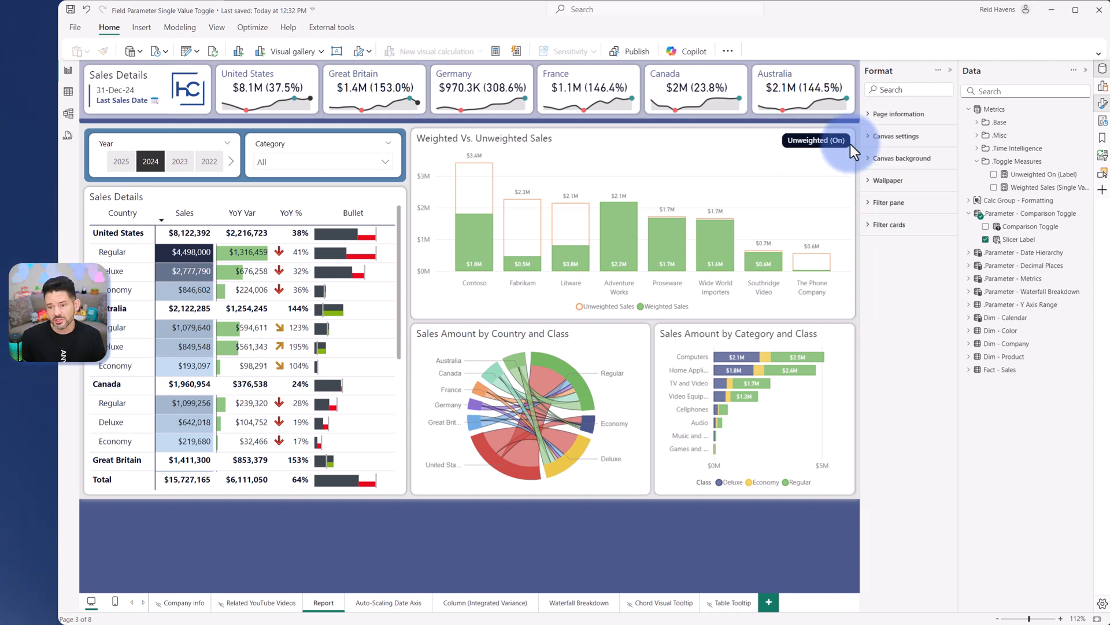
Toggle the comparison Off and On, then expand the chart's Advanced options under Properties
left_click(816, 140)
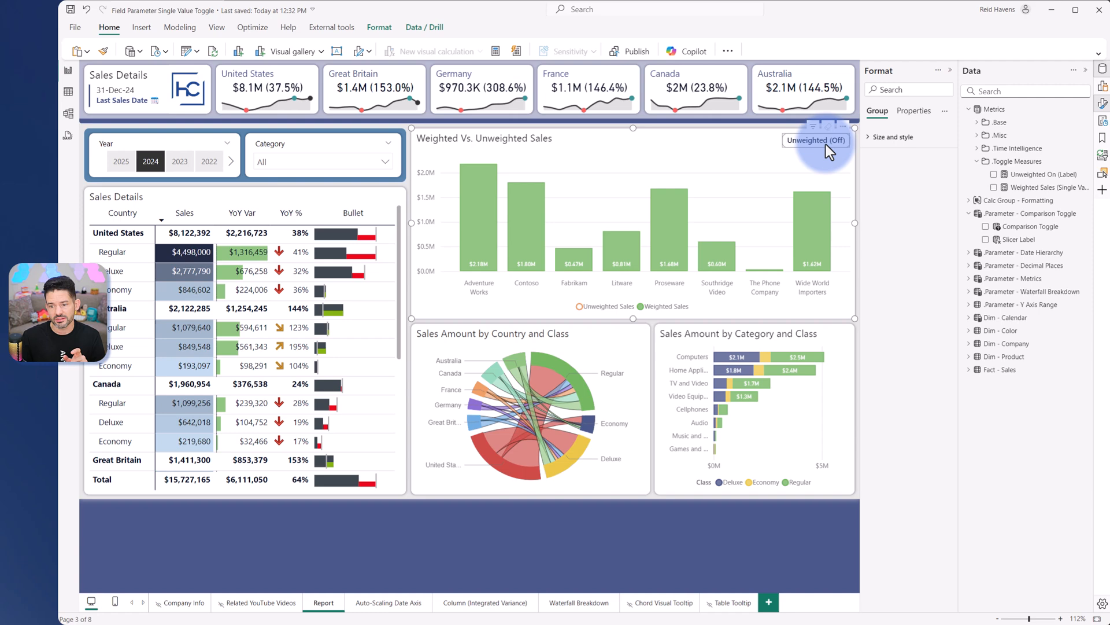
left_click(816, 139)
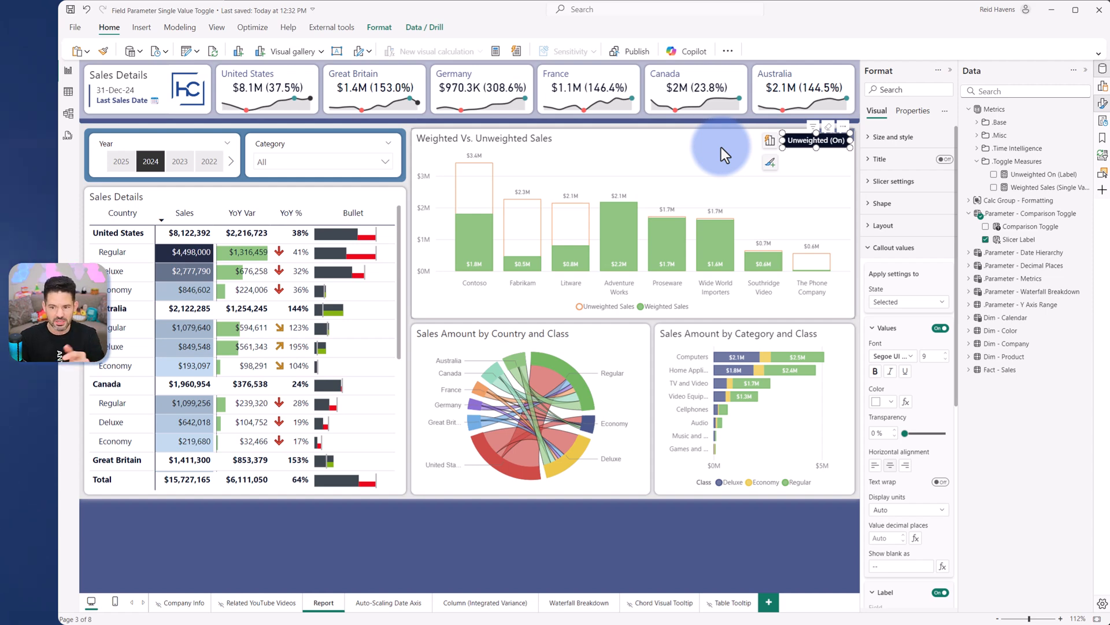
left_click(913, 110)
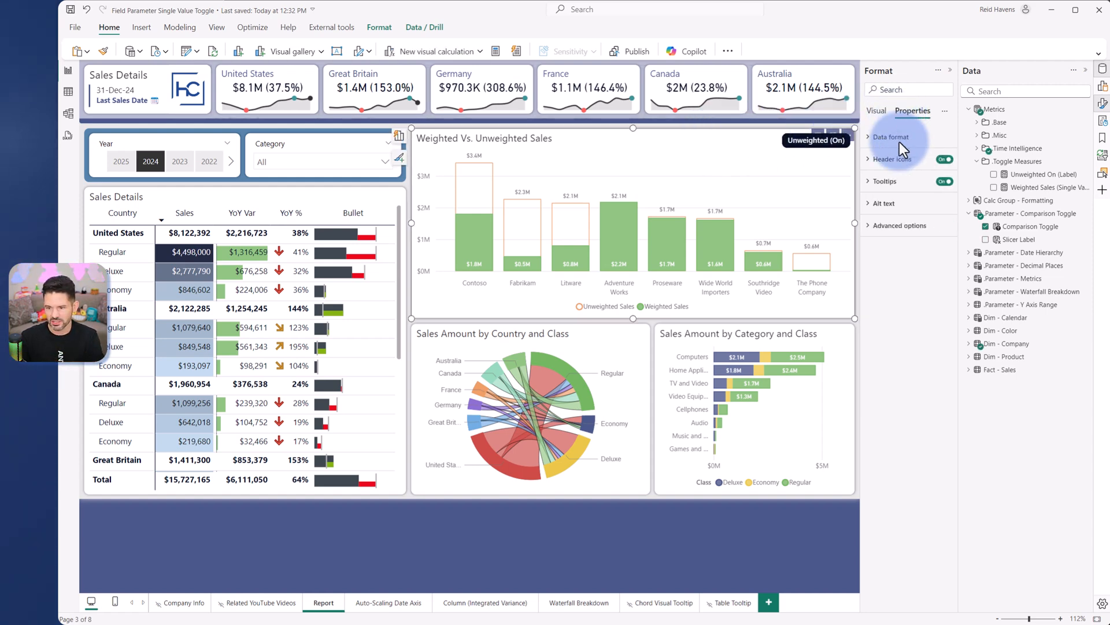
left_click(899, 225)
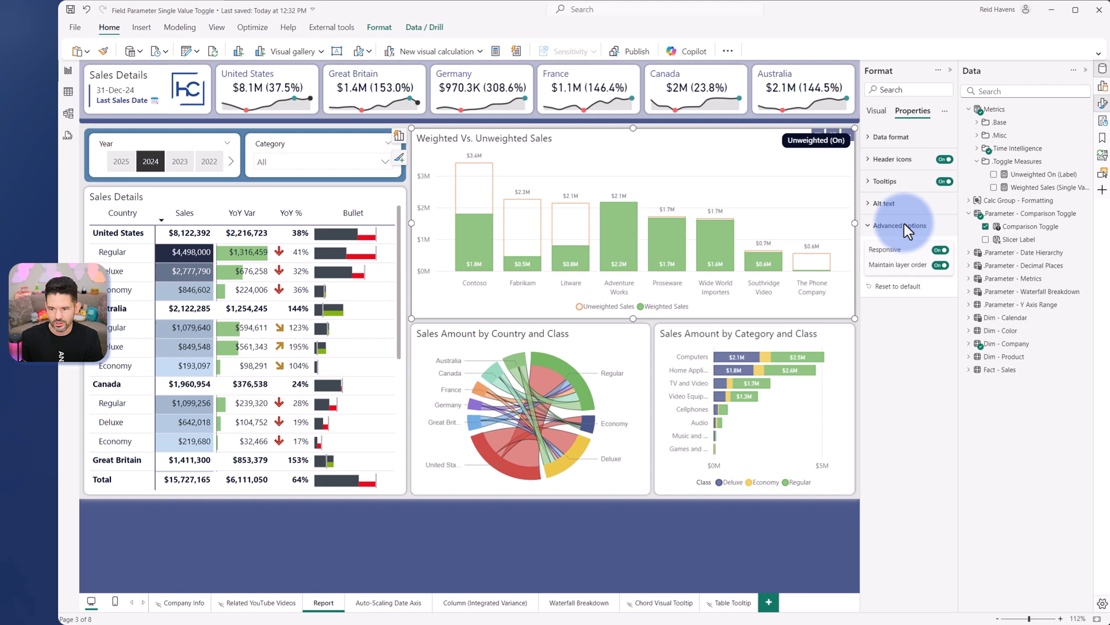